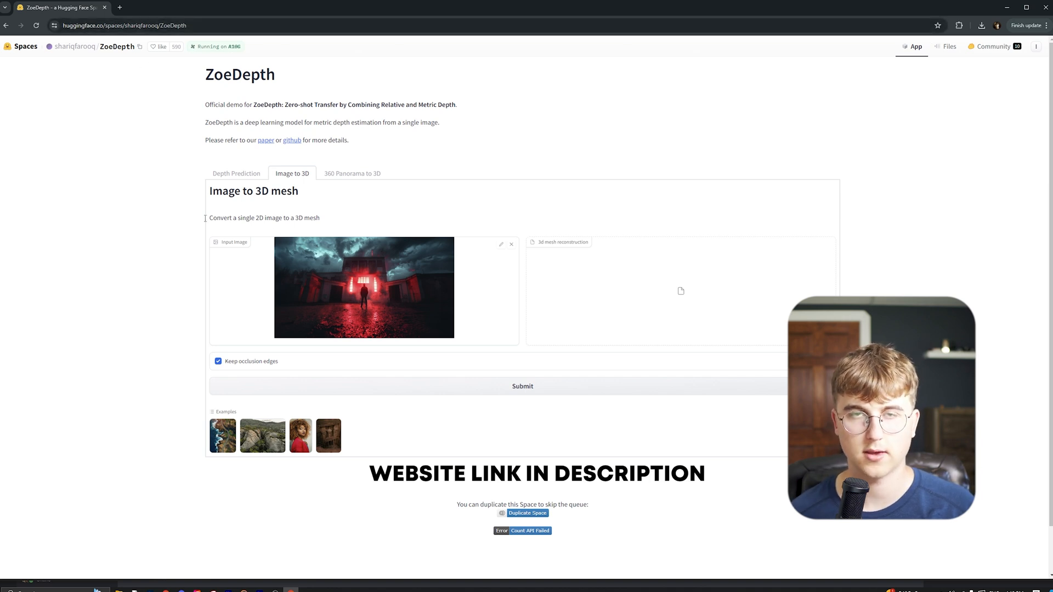
mouse_move(142, 309)
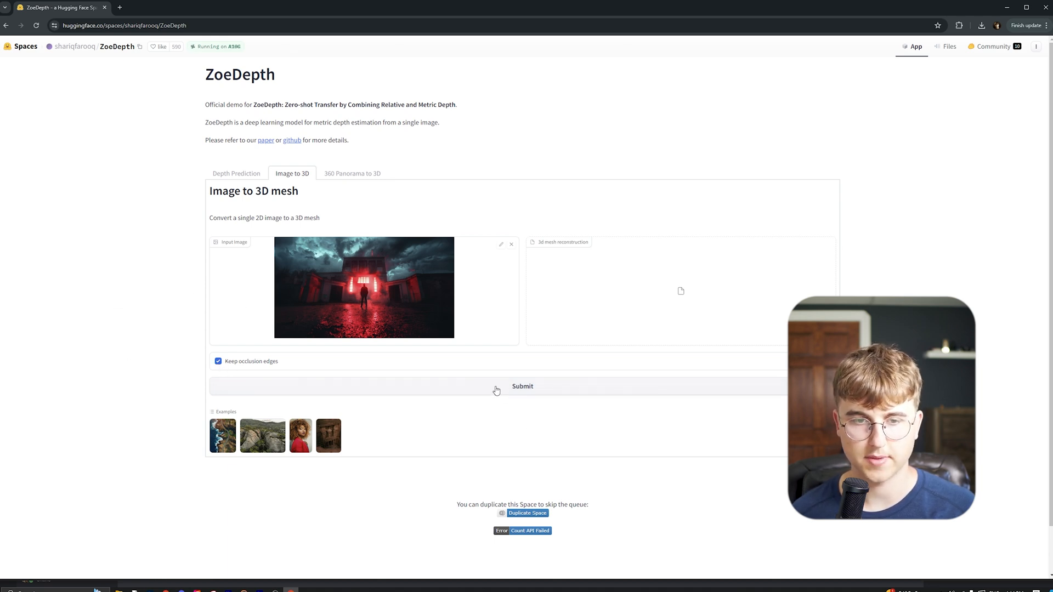
Submit the loaded building image with Keep occlusion edges on to generate the 3D mesh
left_click(523, 386)
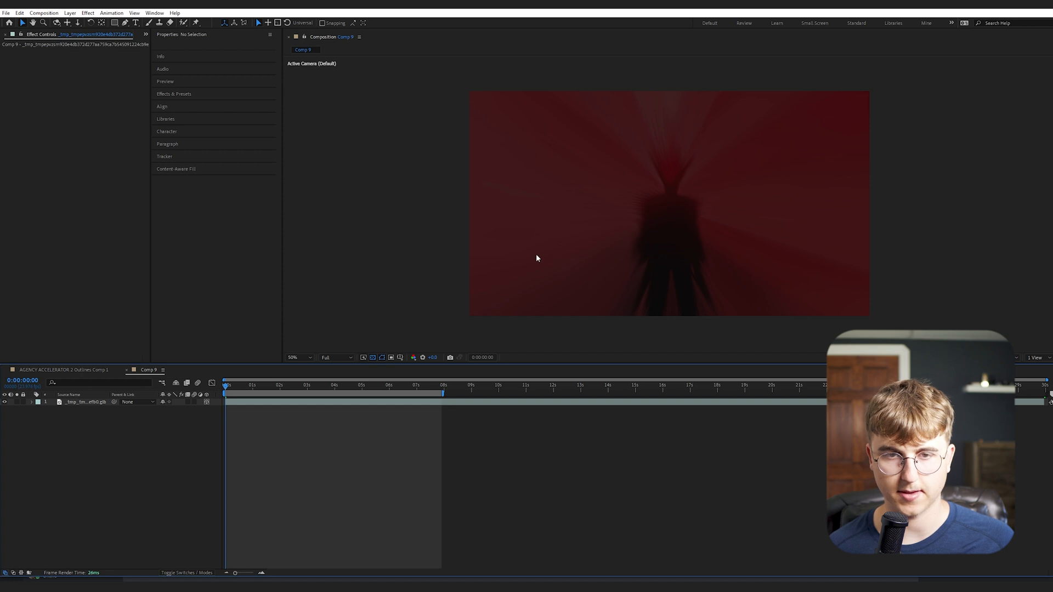
mouse_move(621, 212)
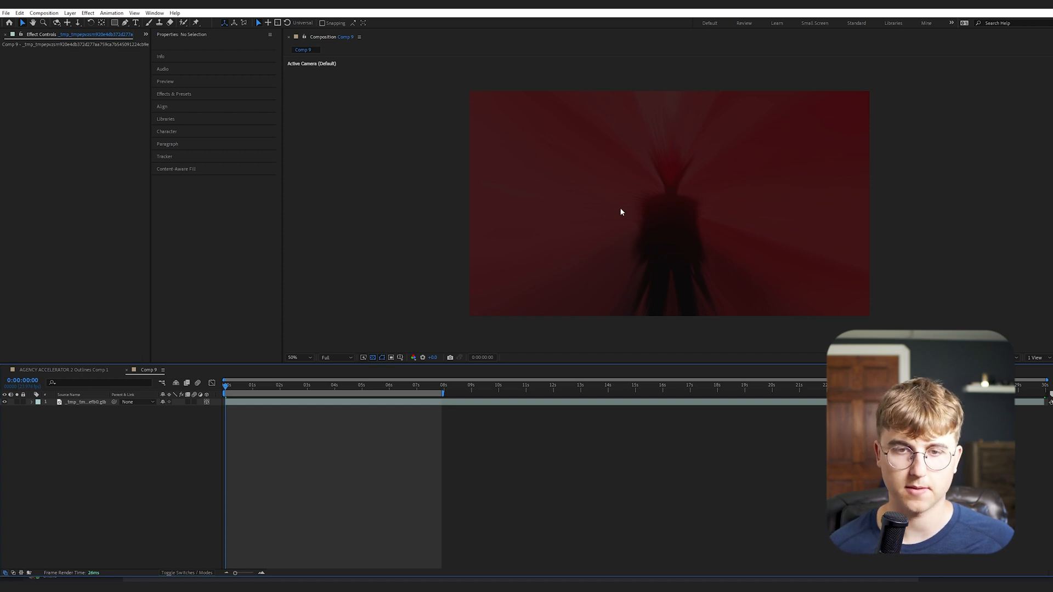
Set the GLB mesh layer's Y Rotation to 180° so the building faces forward
left_click(80, 402)
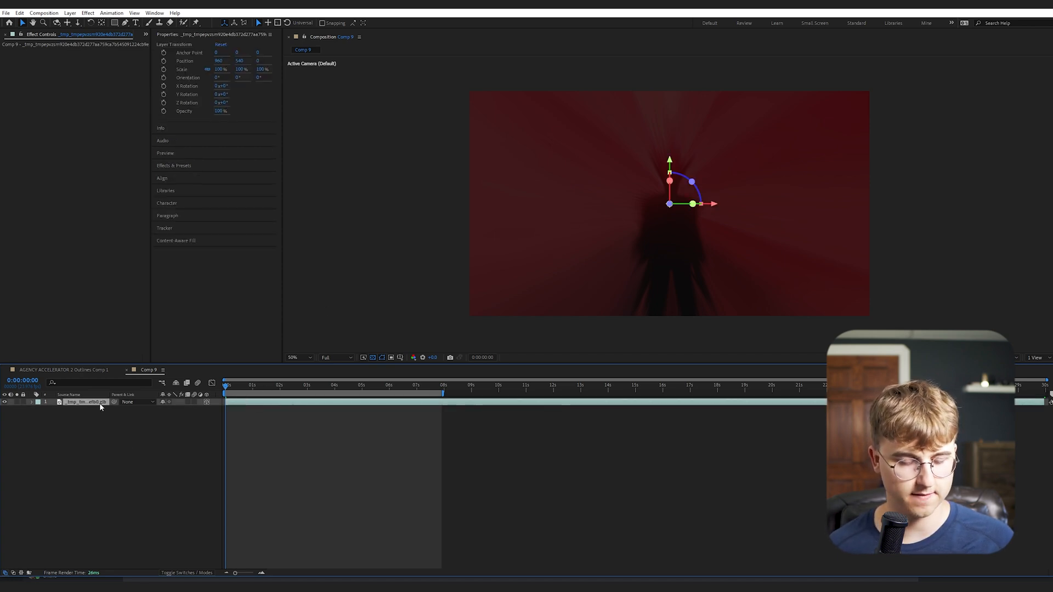
left_click(46, 401)
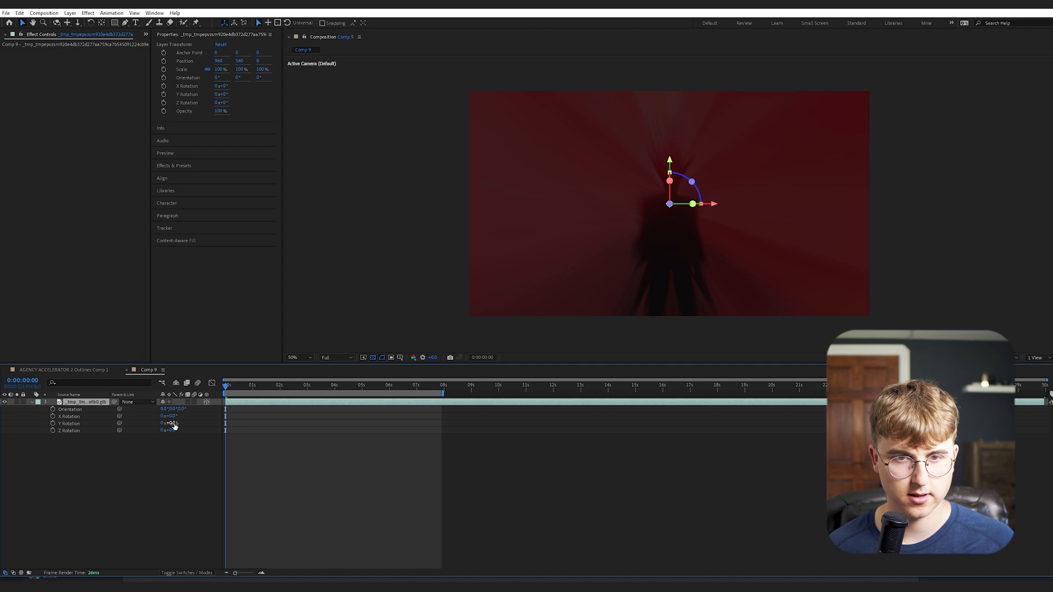
double_click(166, 423)
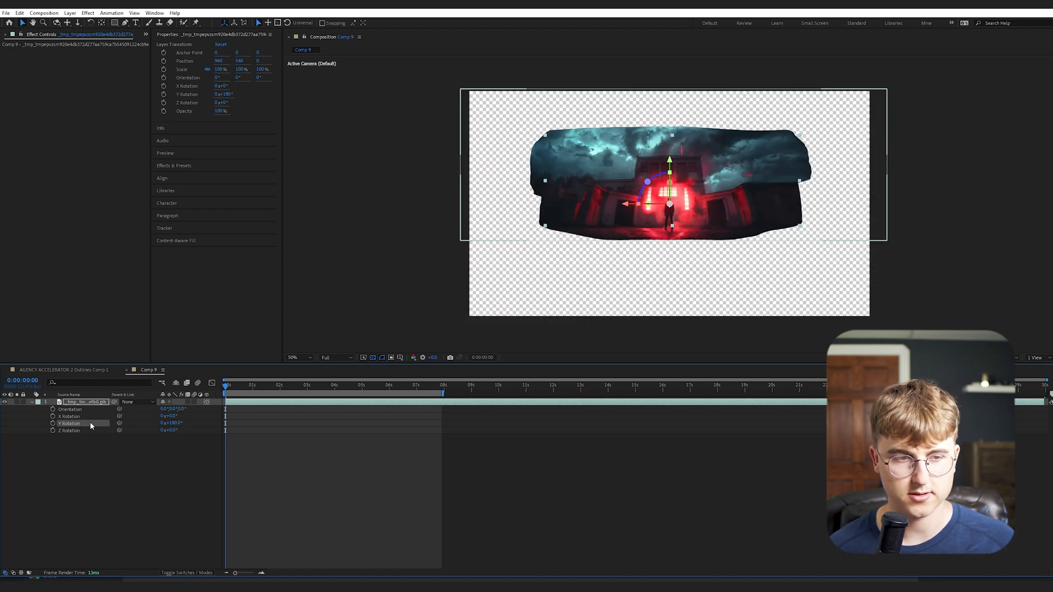
mouse_move(211, 406)
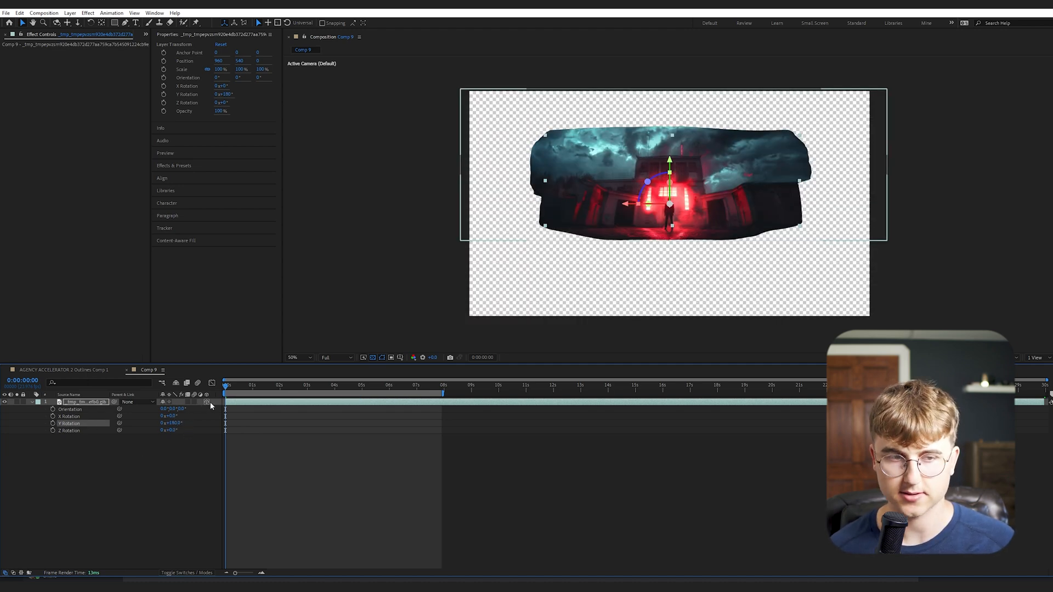
Create a new camera (Camera 1) in the composition via Layer > New > Camera
left_click(82, 475)
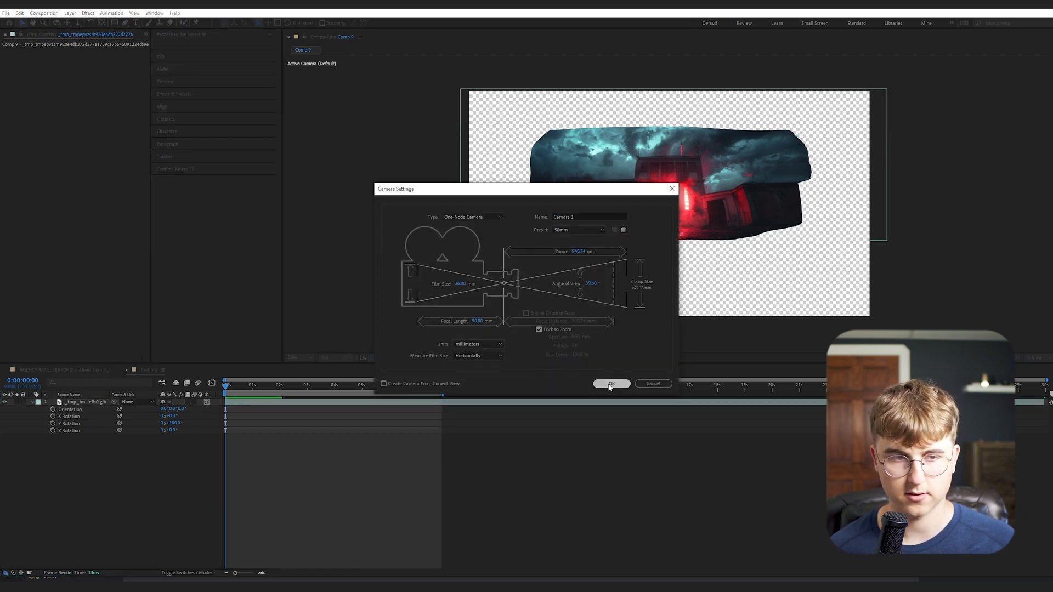
left_click(611, 384)
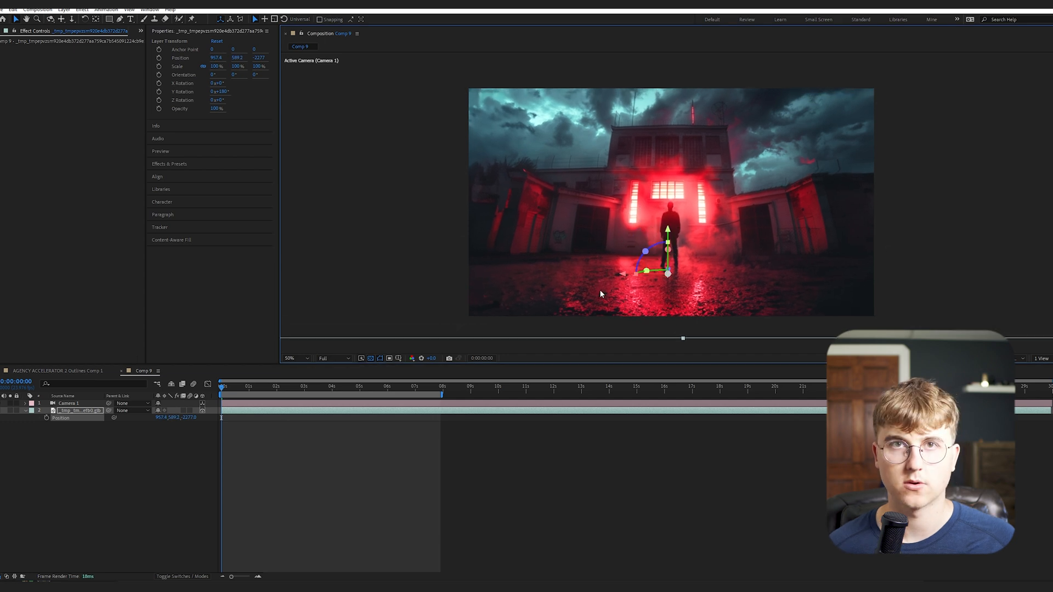
Keyframe Camera 1's Position at the start and around five seconds for a push-in
left_click(66, 403)
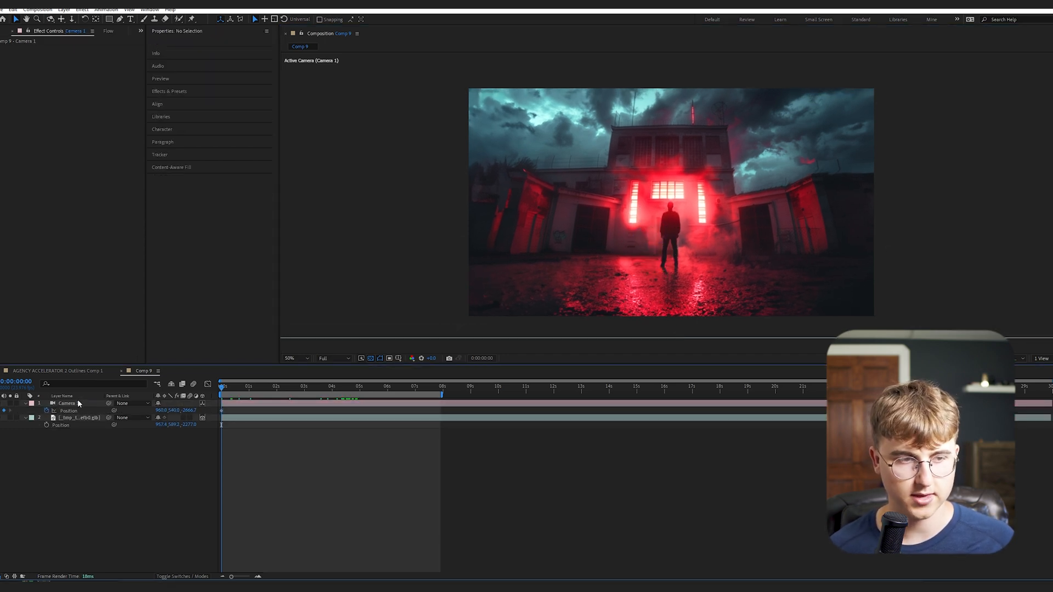
left_click(67, 402)
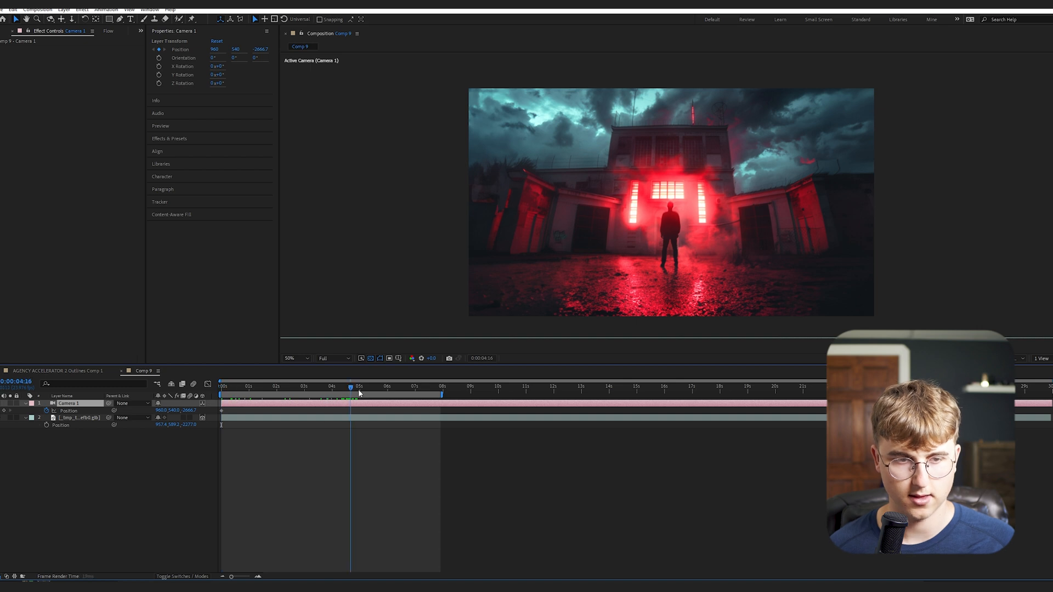
left_click(360, 386)
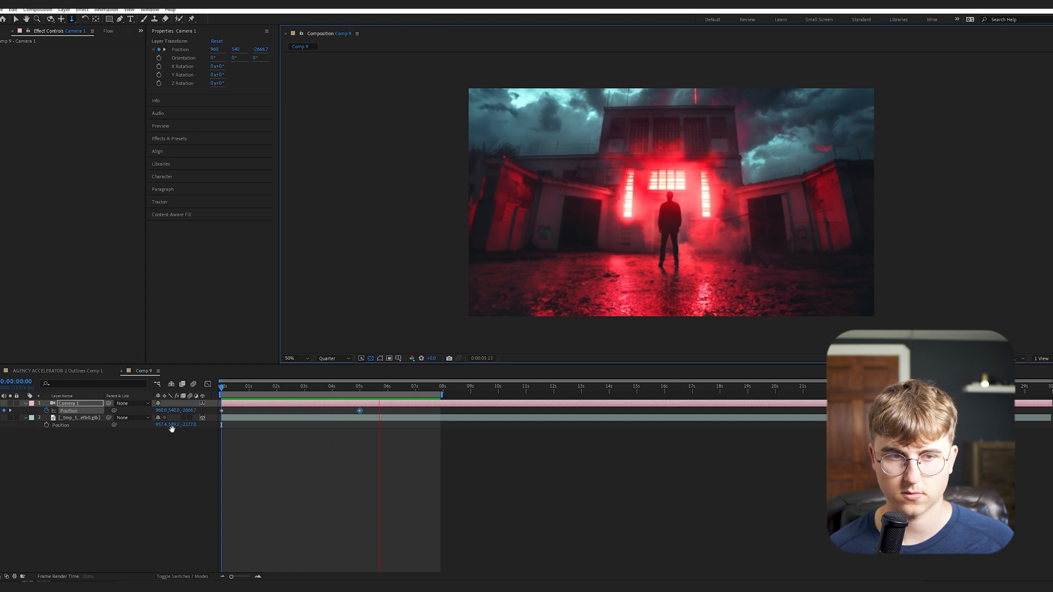
left_click(360, 387)
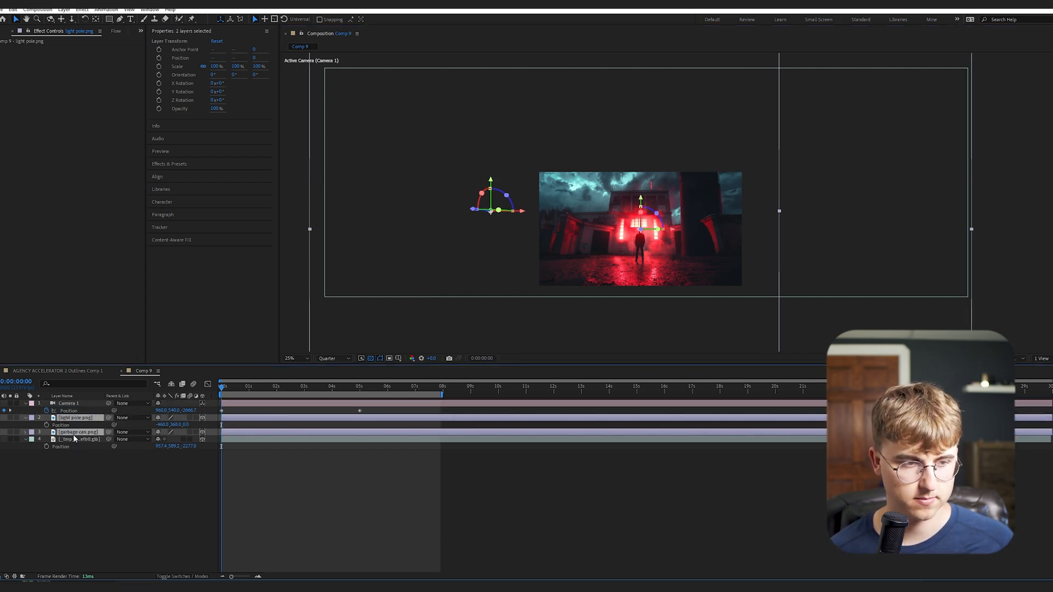
Position the light pole in the right foreground at 41% scale and apply Gaussian Blur
left_click(76, 417)
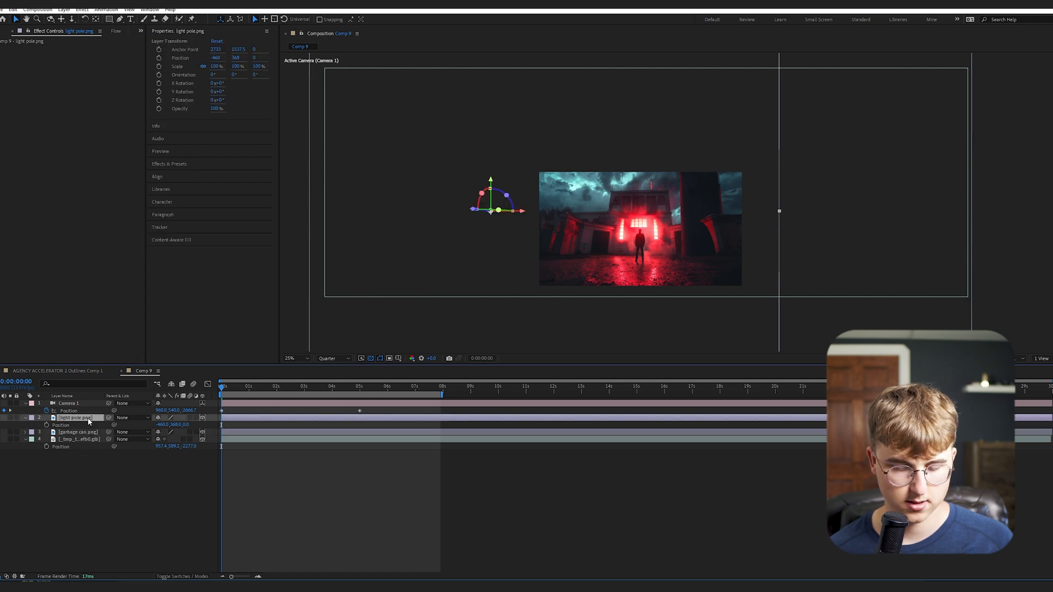
mouse_move(711, 261)
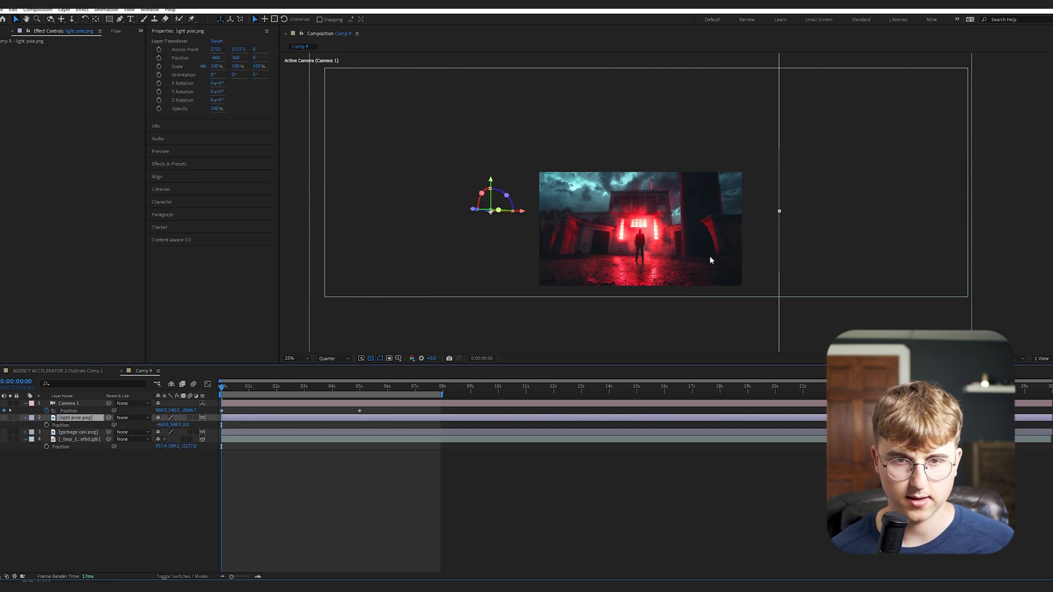
left_click(294, 358)
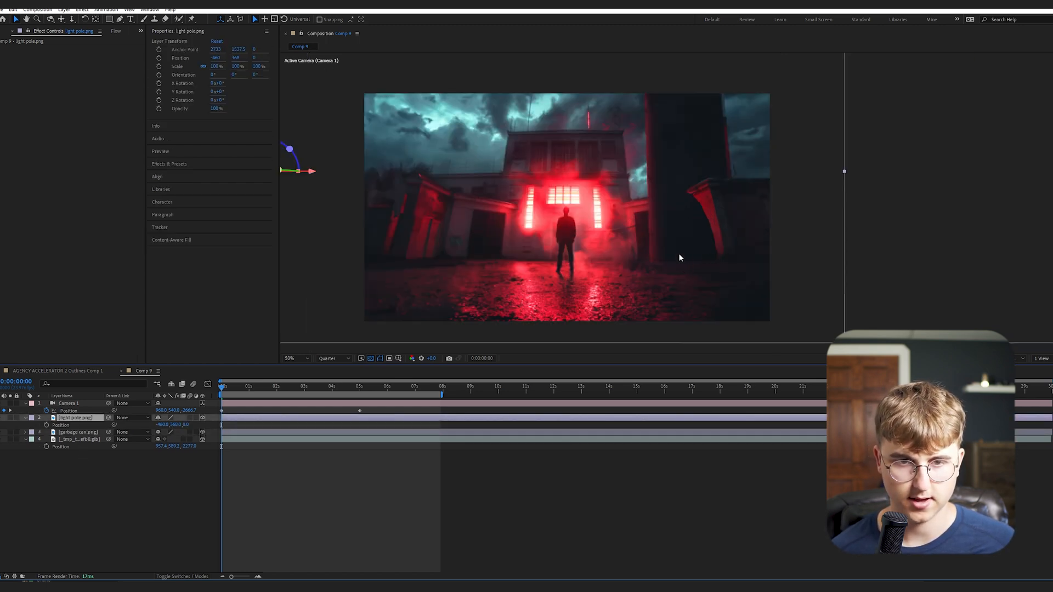
mouse_move(556, 269)
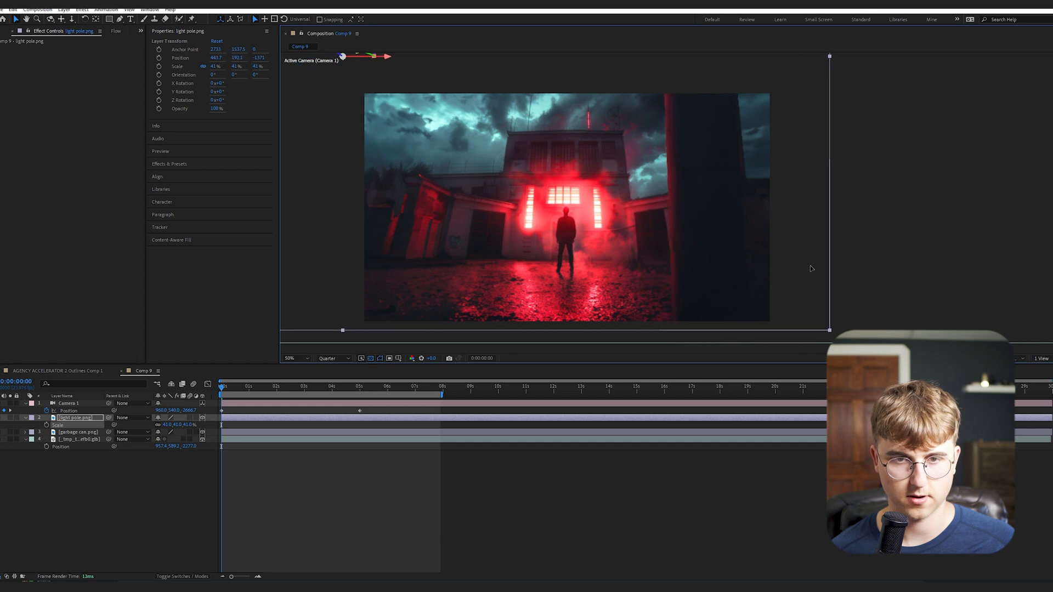
left_click(344, 386)
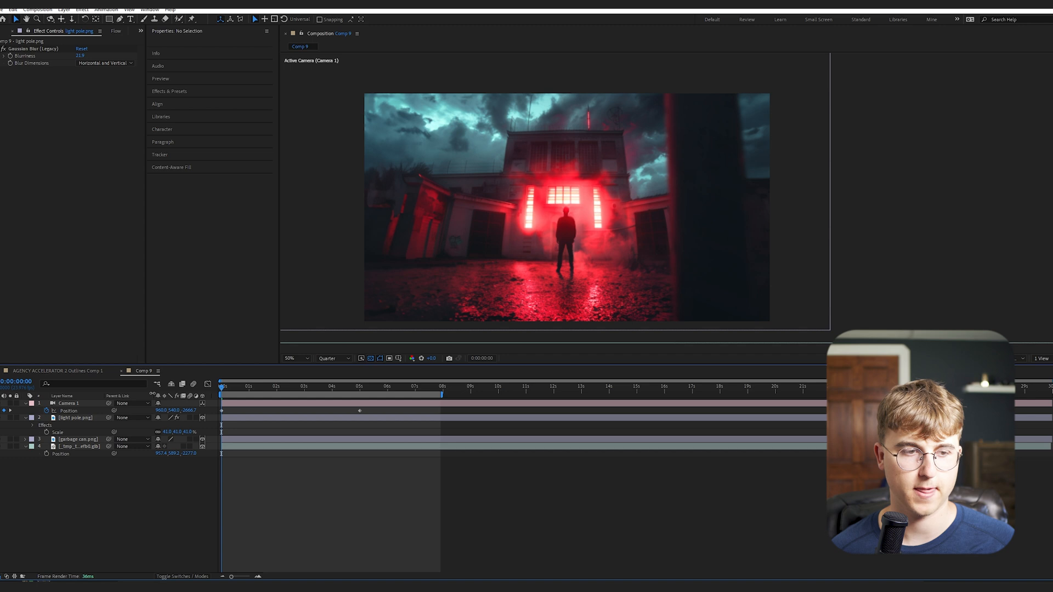
left_click(68, 403)
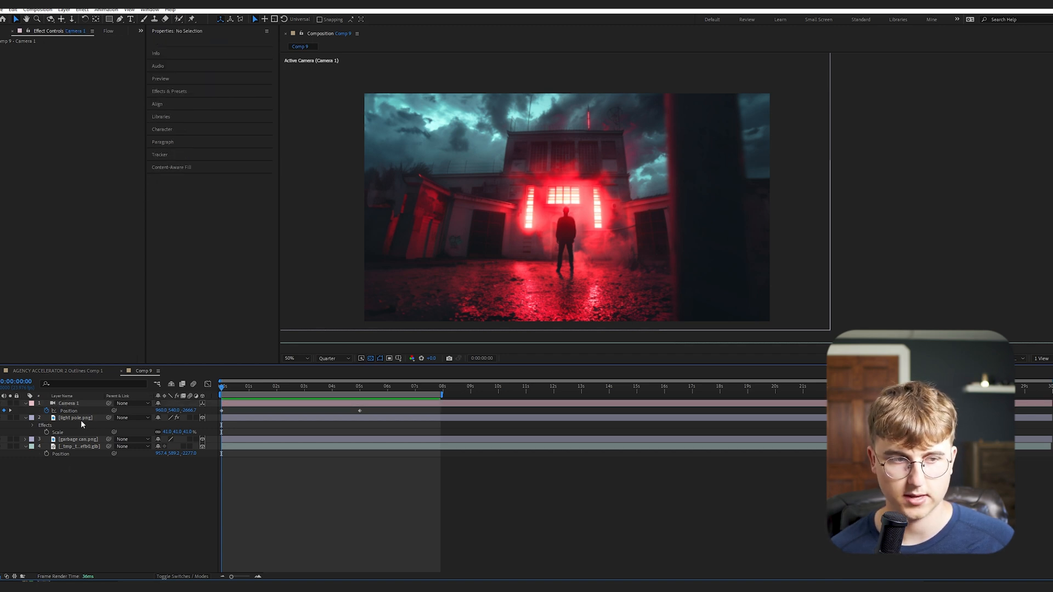
left_click(75, 417)
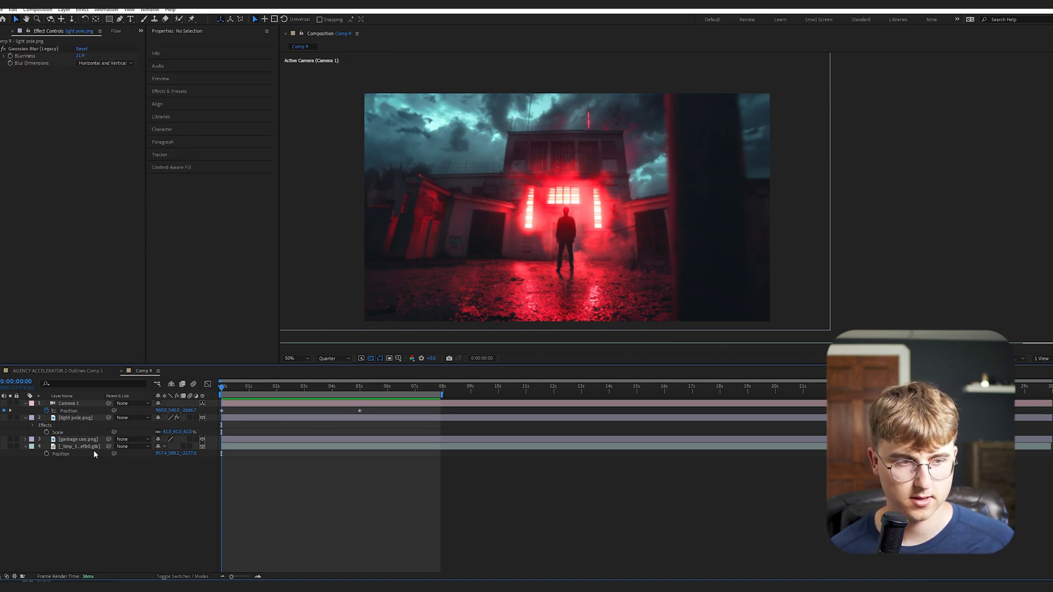
Place the garbage can in the left foreground and scale it down to about 20%
left_click(77, 439)
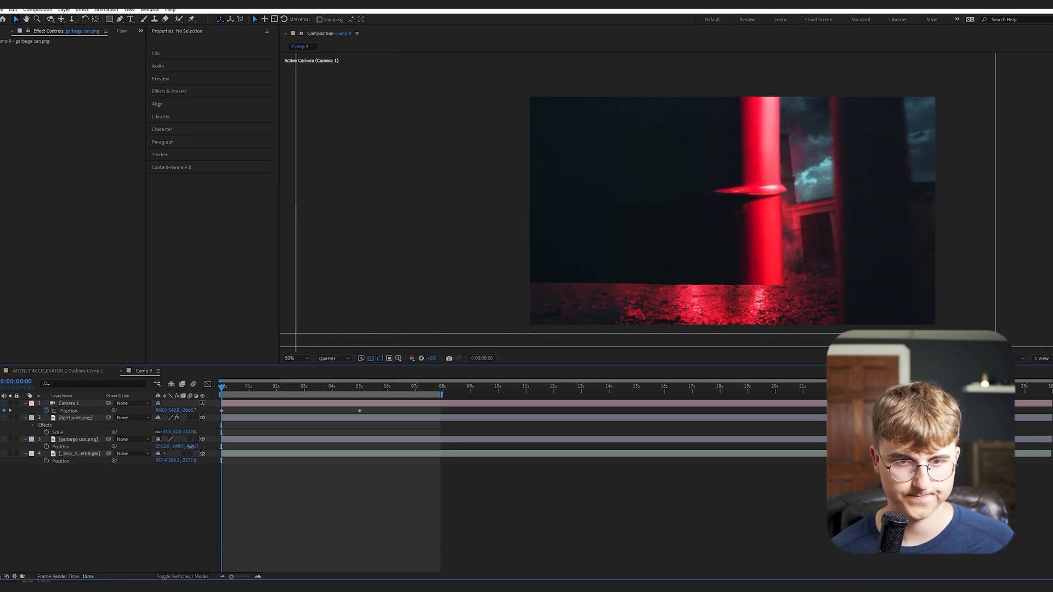
left_click(75, 439)
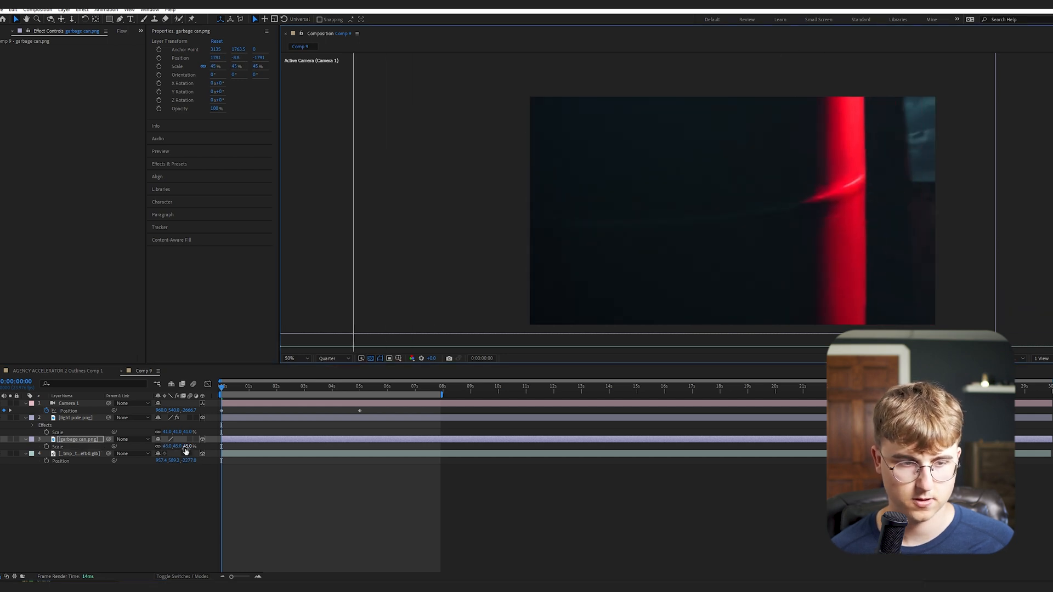
left_click_drag(215, 66, 201, 66)
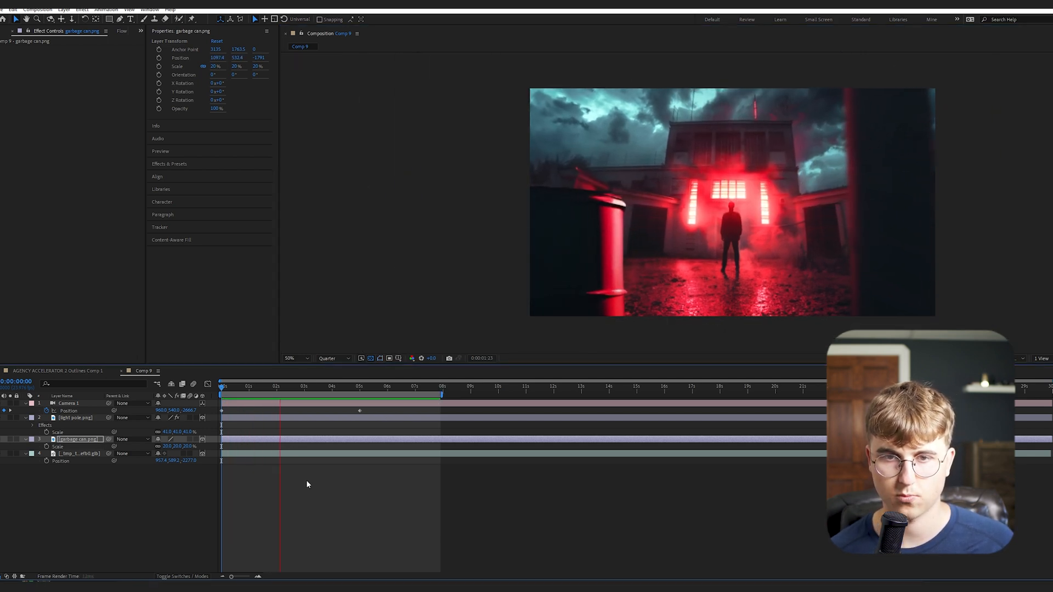
Apply a smooth Flow ease preset to Camera 1's Position keyframes
left_click(327, 386)
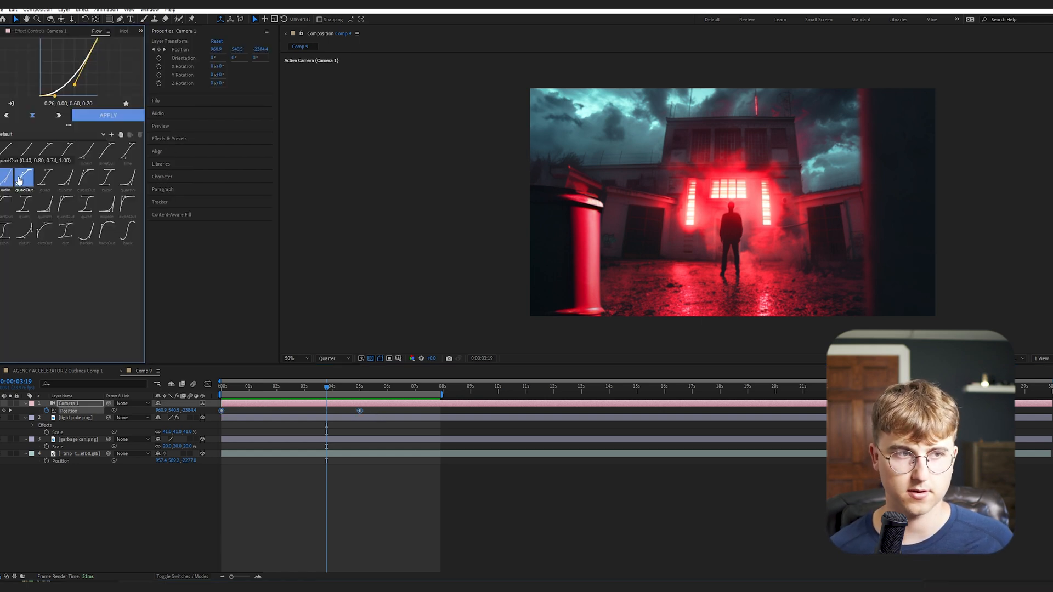
left_click(65, 154)
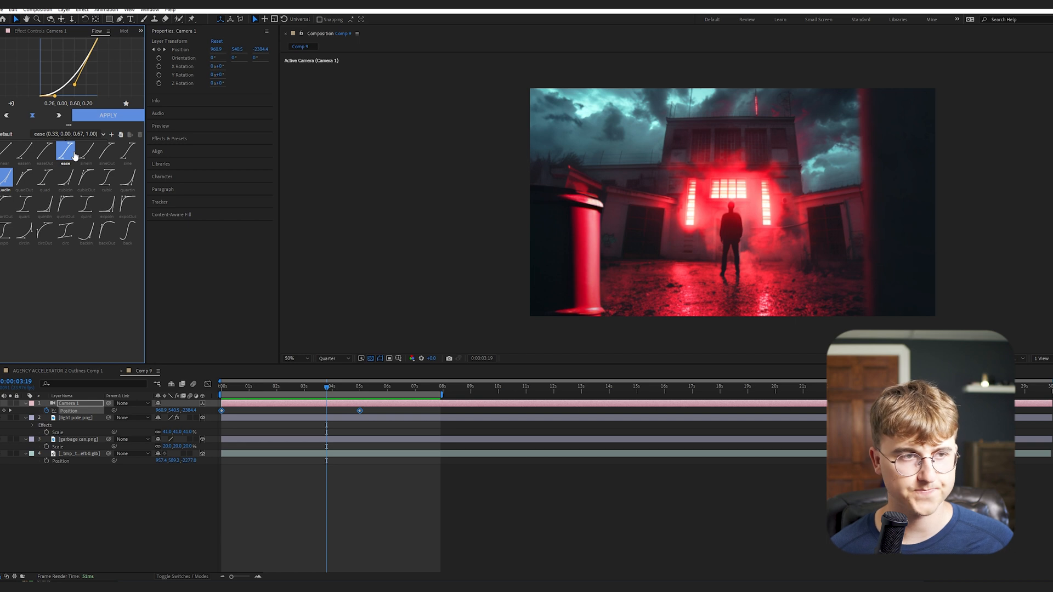
left_click(23, 205)
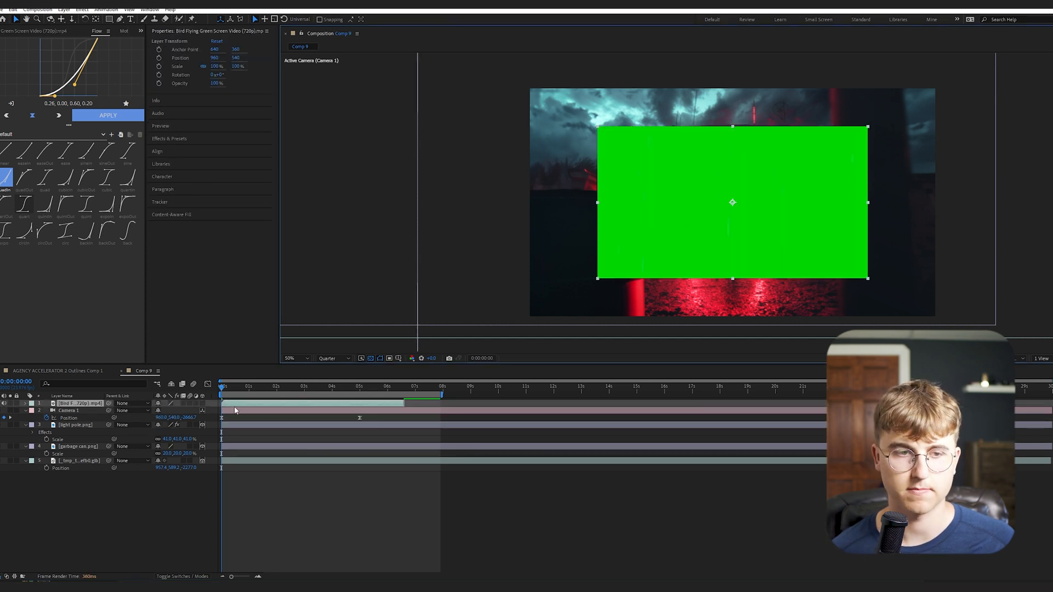
Set Keylight's fill colour for the keyed birds to near-black
left_click(306, 386)
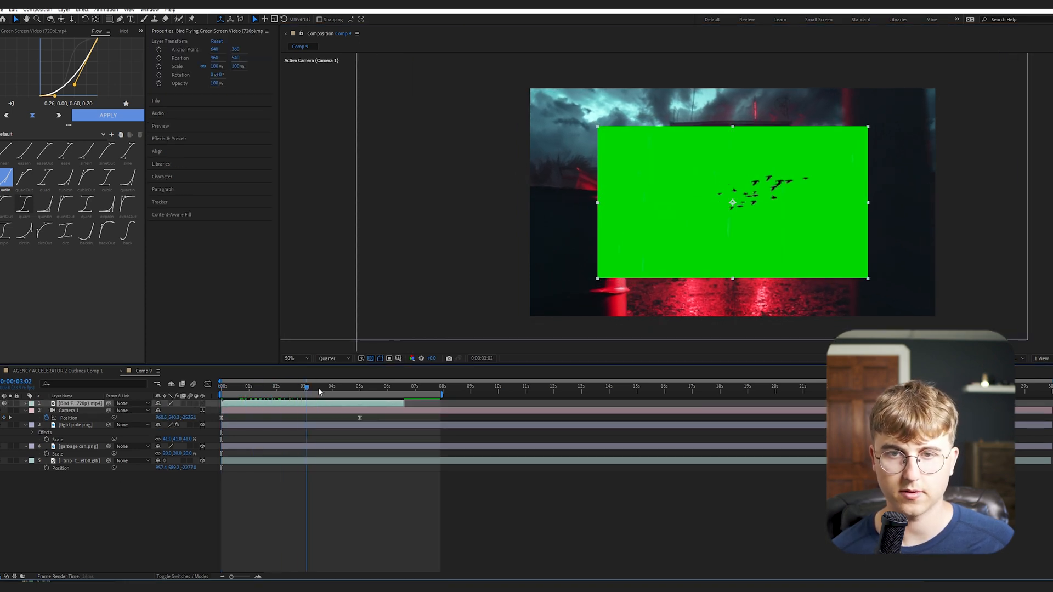
left_click(274, 387)
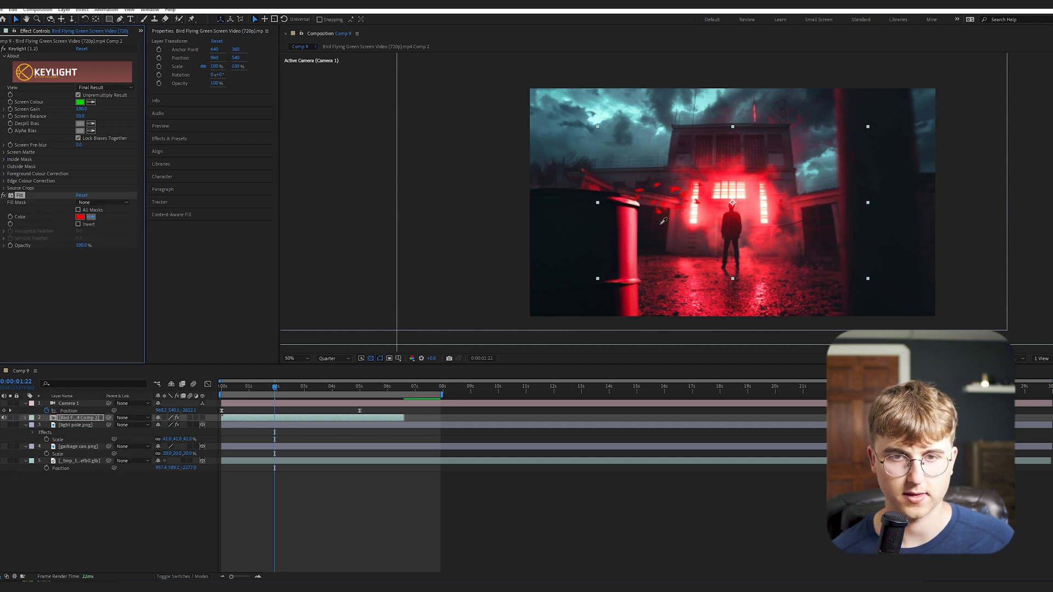
left_click(80, 217)
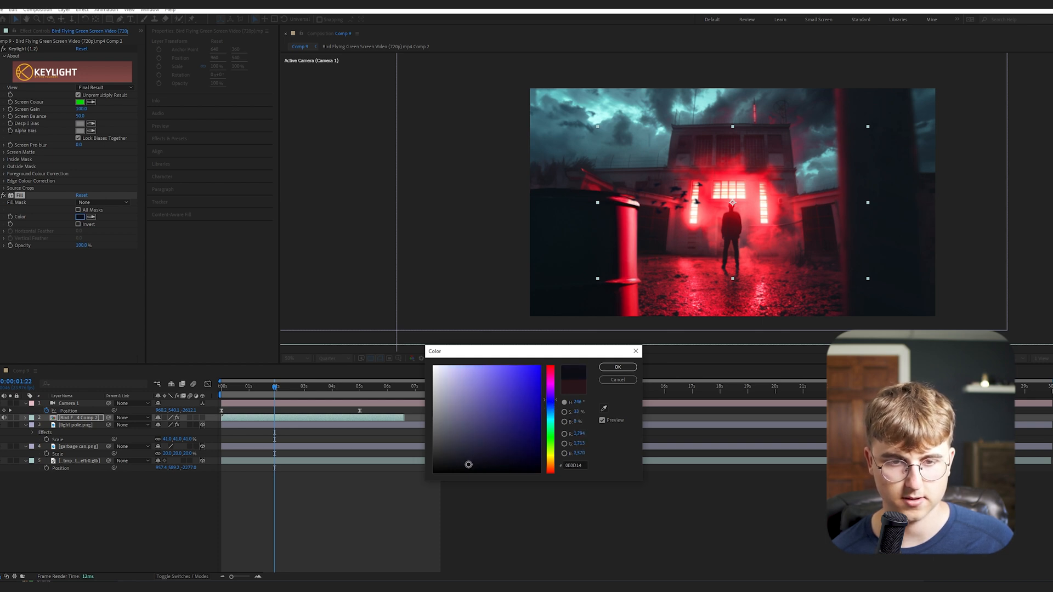
left_click(615, 366)
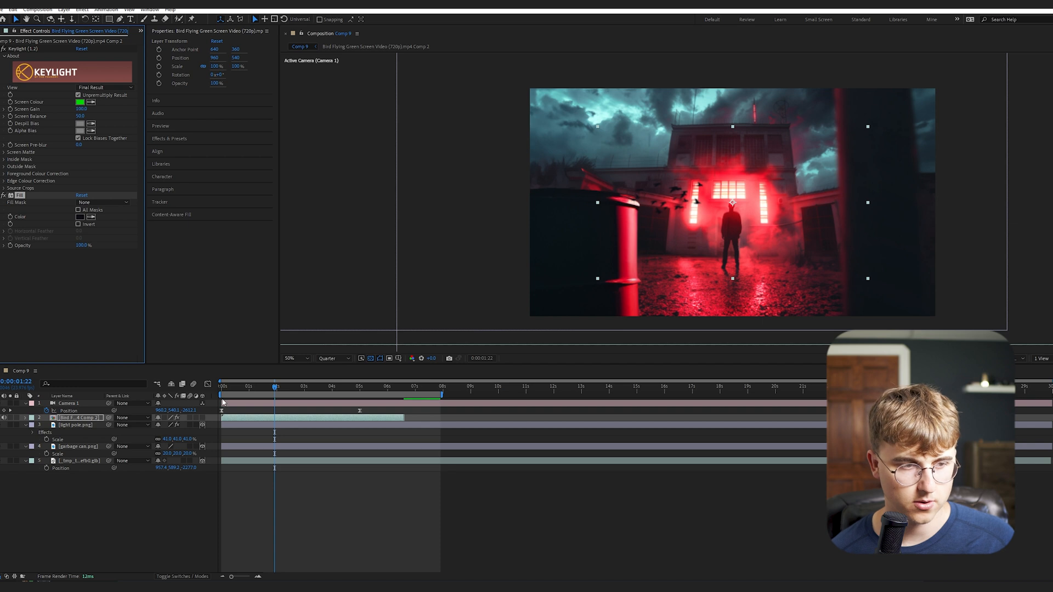
Add a low Gaussian Blur (Legacy) to the birds and inspect them zoomed in
type("g")
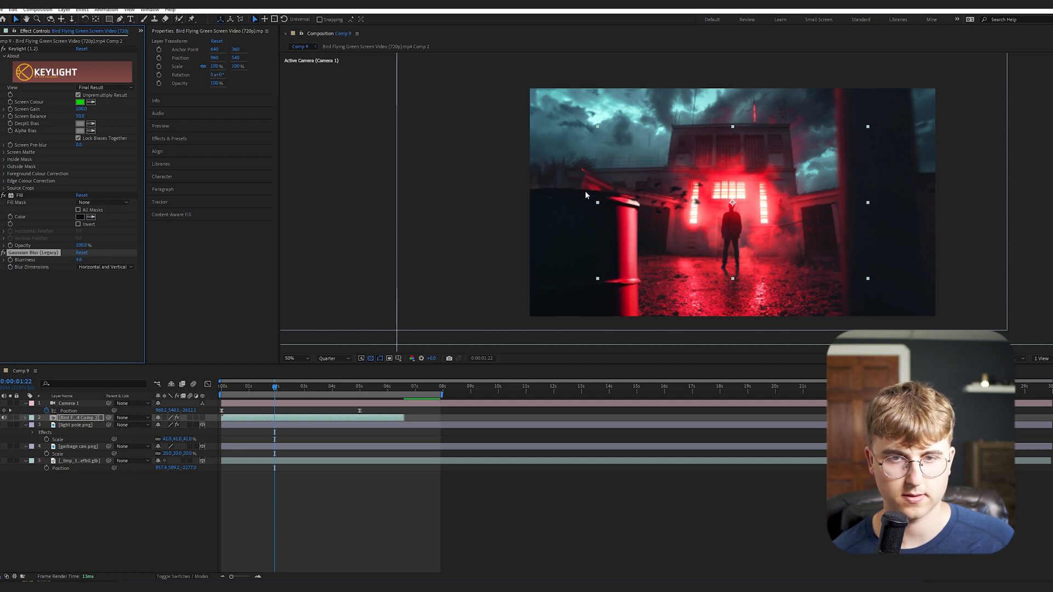
left_click(289, 357)
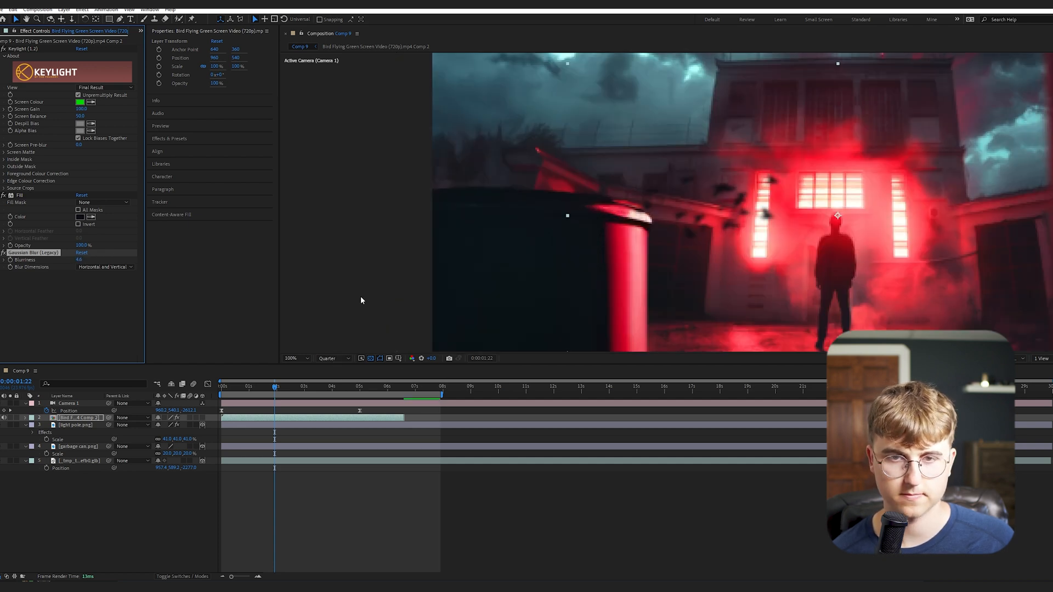
left_click(294, 357)
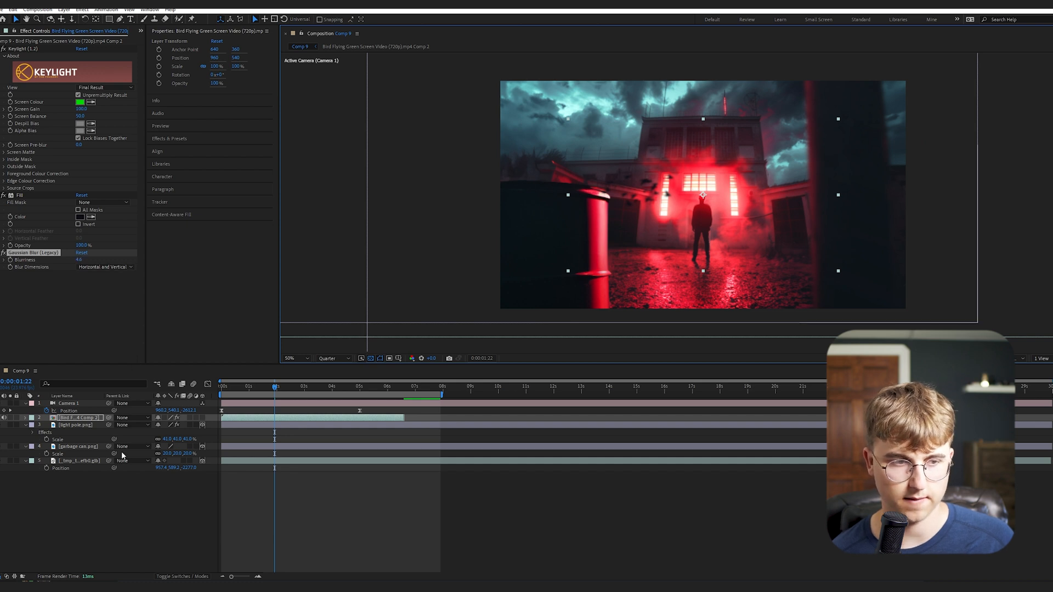
Copy the light pole's Gaussian Blur onto the garbage can layer
left_click(78, 446)
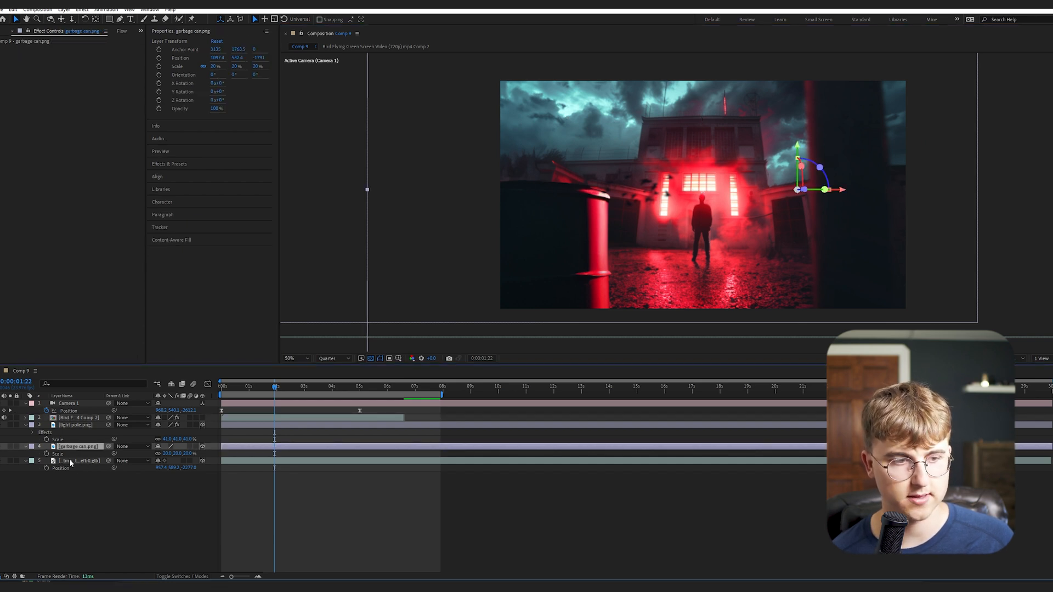
left_click(74, 425)
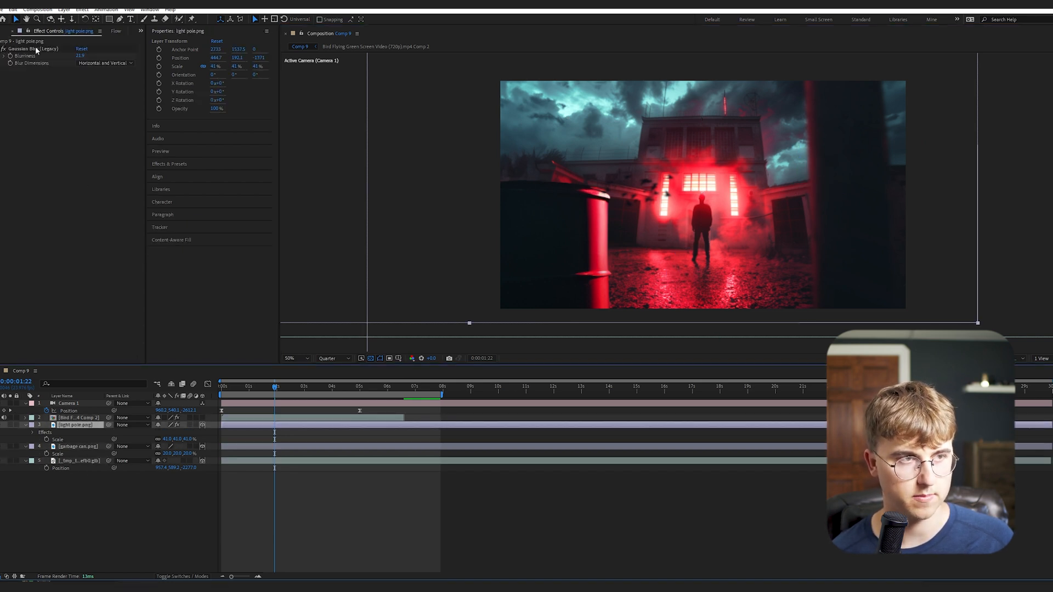
left_click(34, 48)
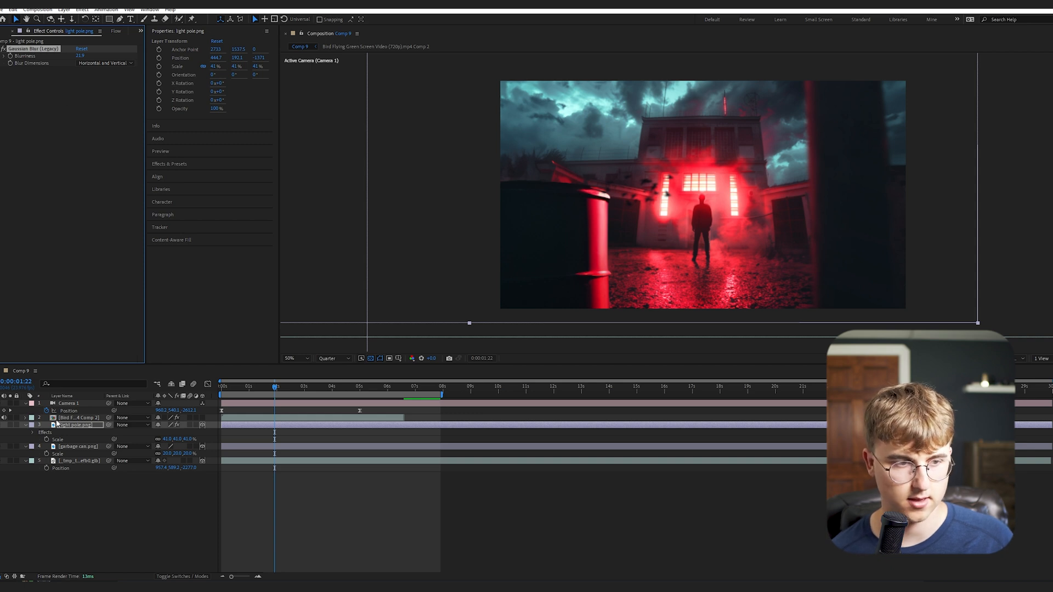
left_click(77, 447)
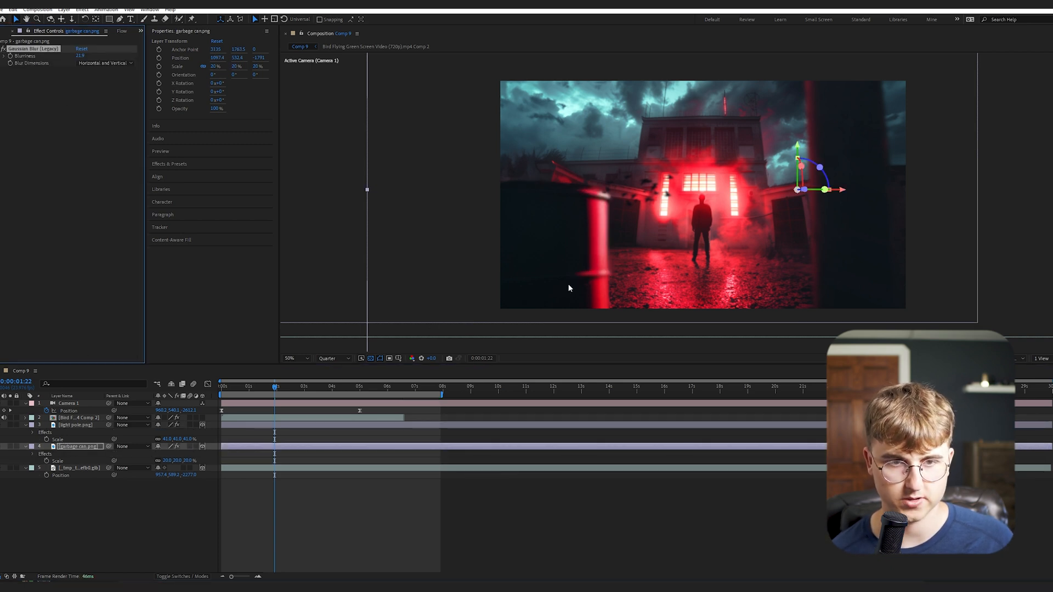
left_click(80, 417)
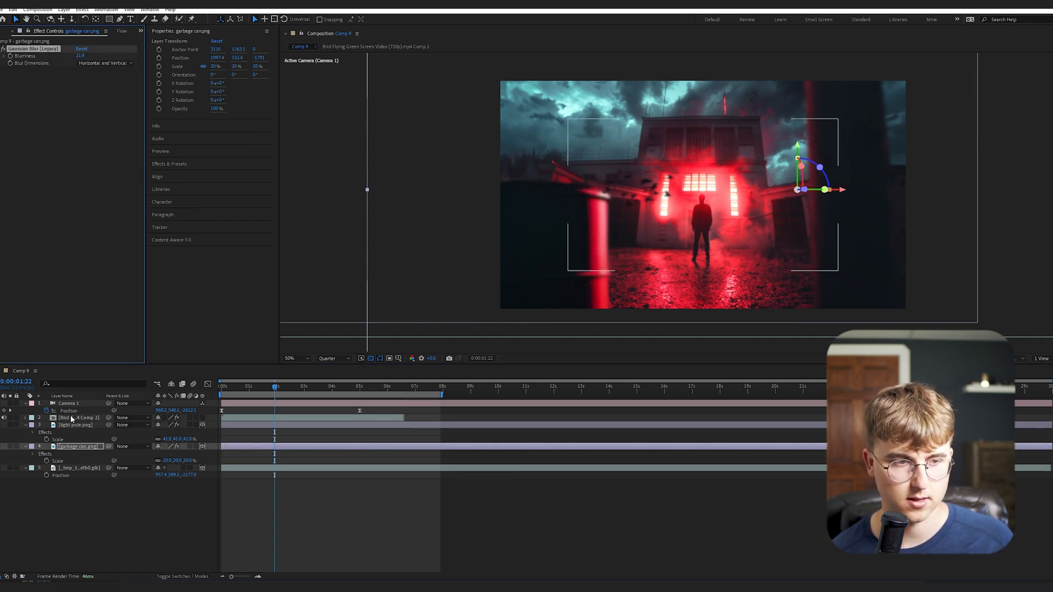
Make the birds layer 3D and push it back in Z depth, checking it across the shot
left_click(79, 417)
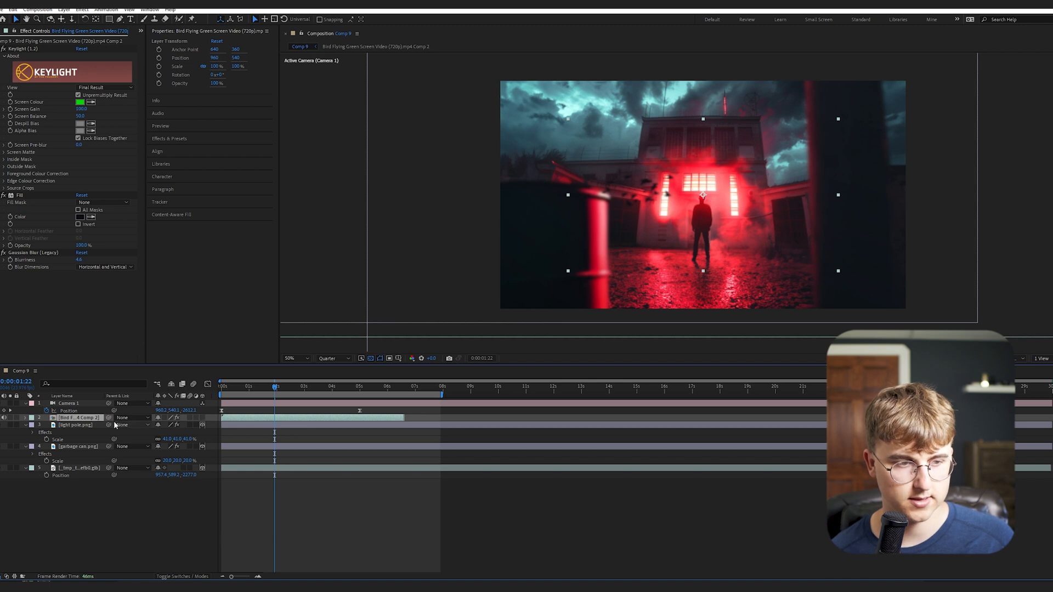
left_click(202, 418)
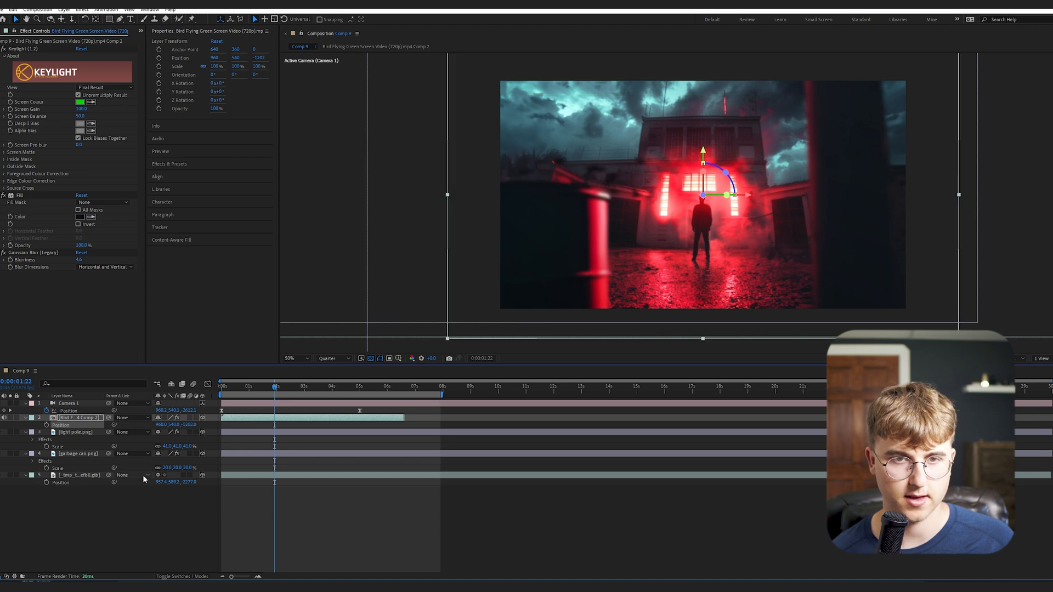
left_click(301, 389)
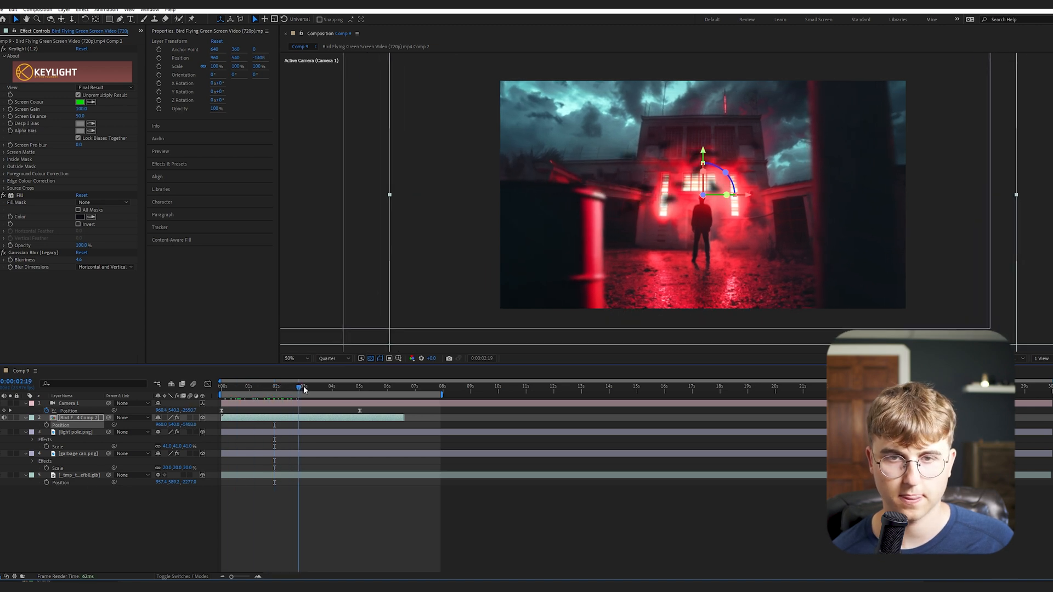
left_click(333, 386)
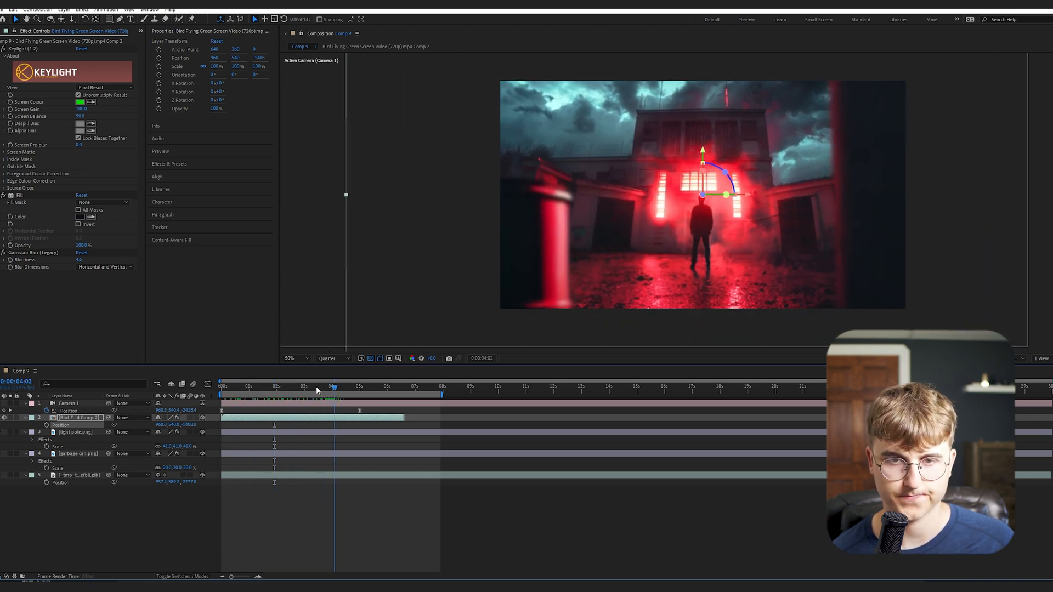
left_click(275, 386)
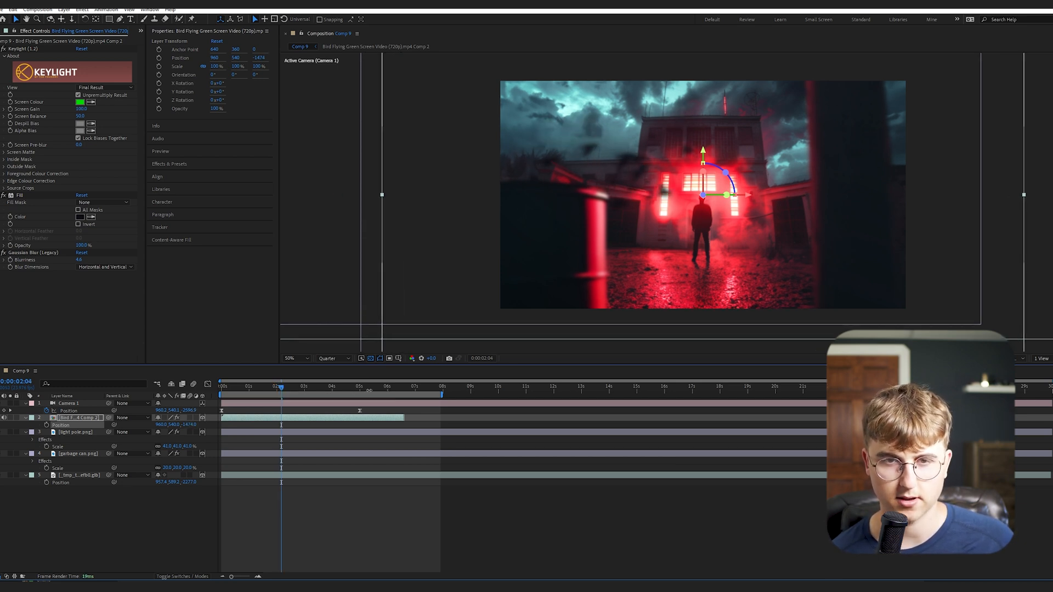
left_click(313, 388)
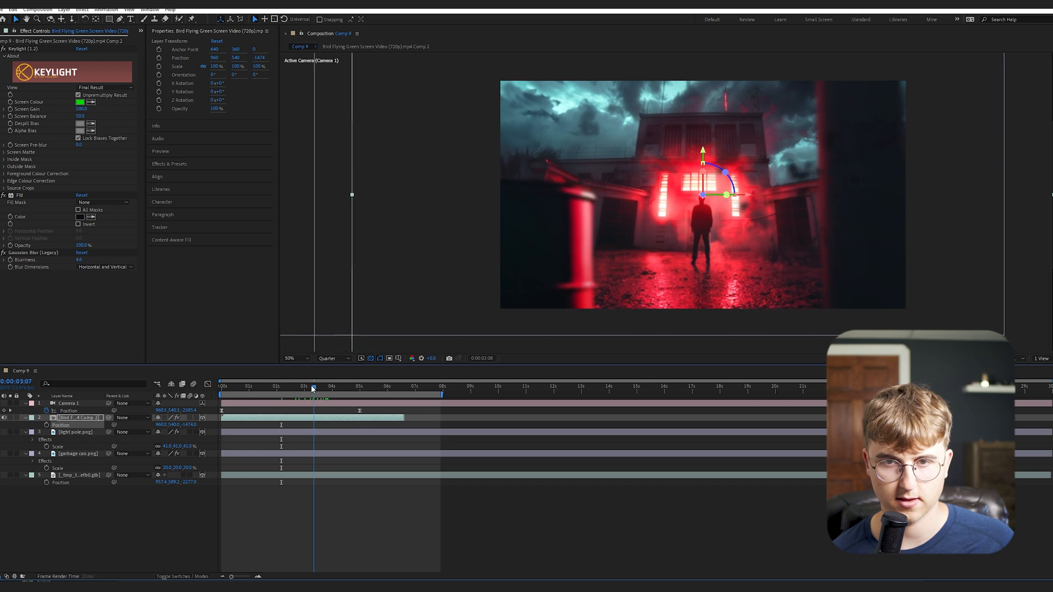
left_click(221, 402)
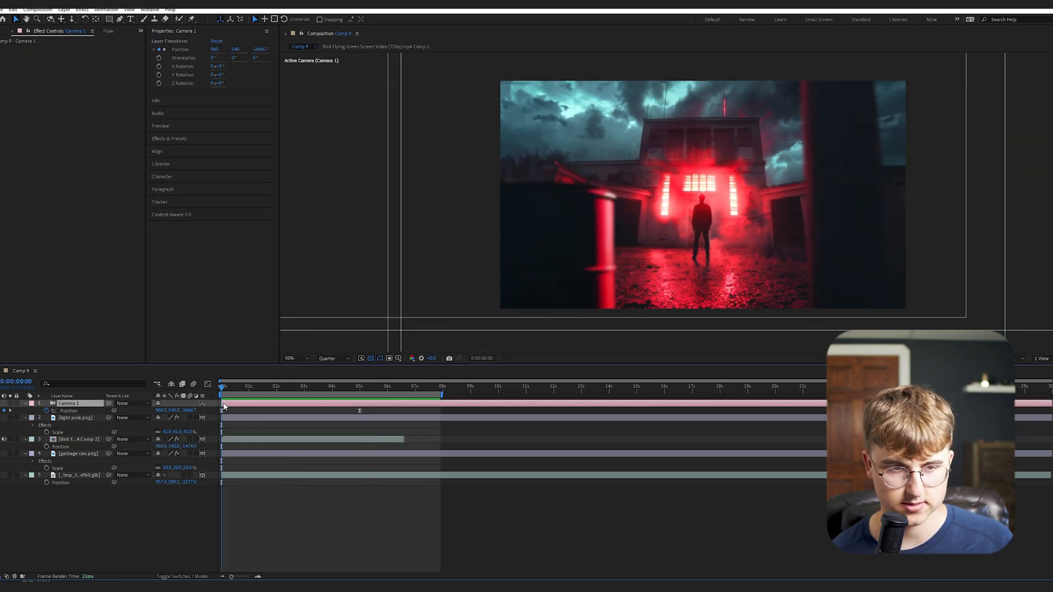
Keyframe Camera 1's X Rotation at the start and around 5 seconds, eased with a Flow curve
left_click(358, 386)
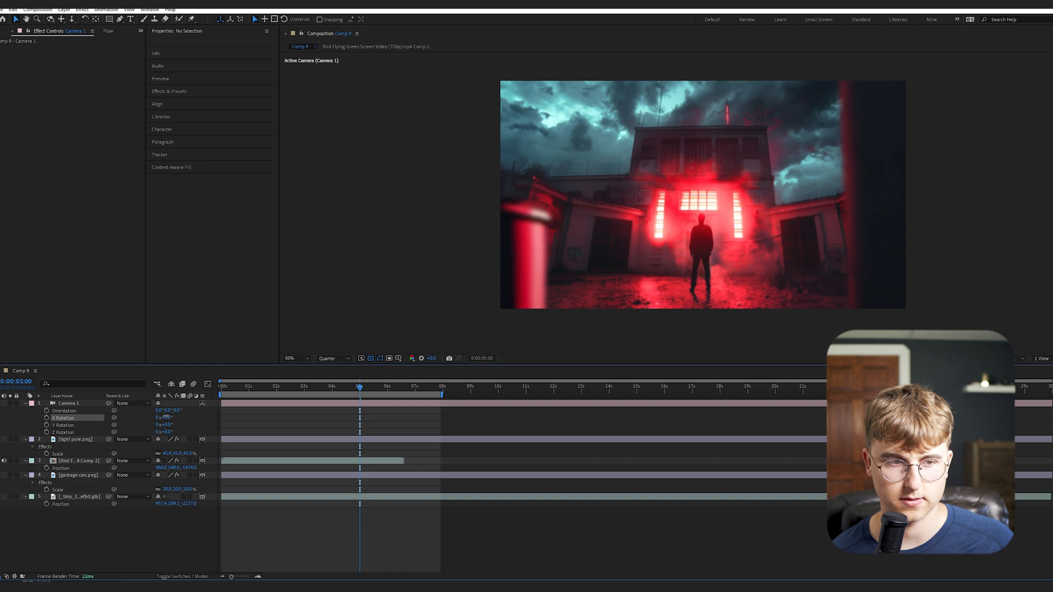
left_click(70, 403)
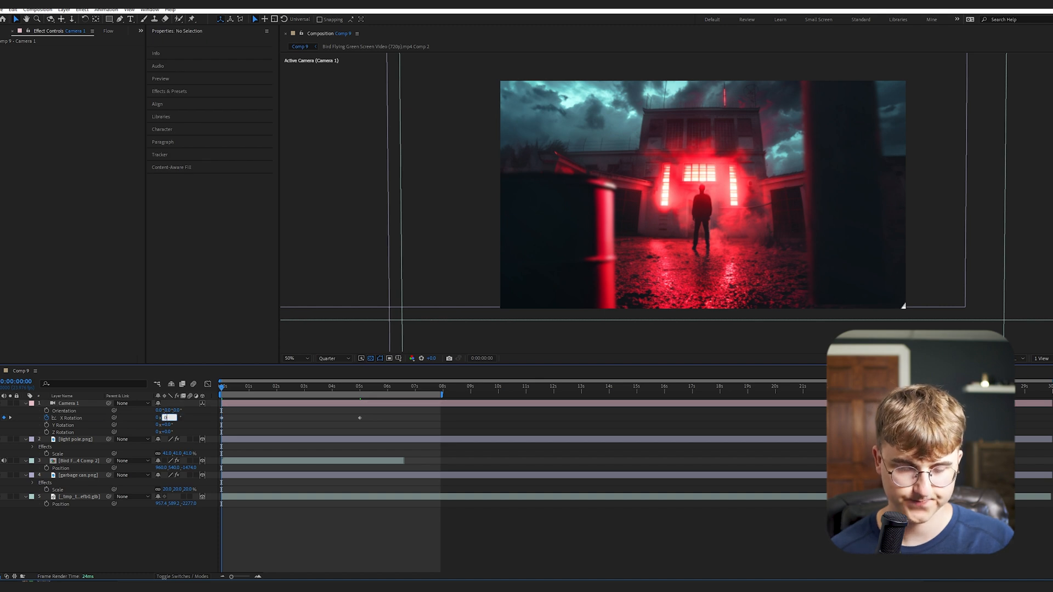
left_click(69, 403)
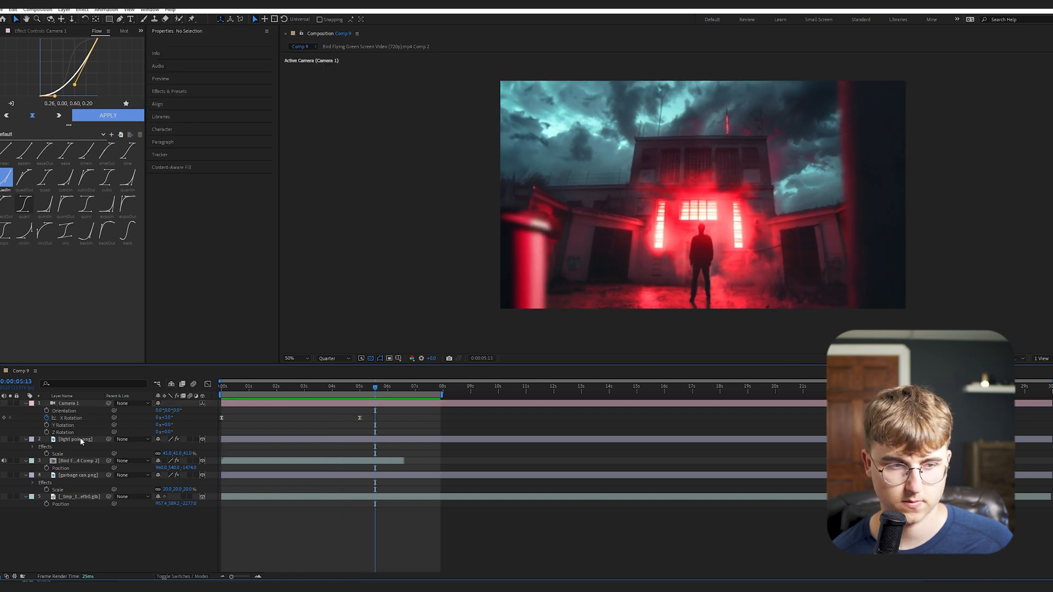
left_click(75, 460)
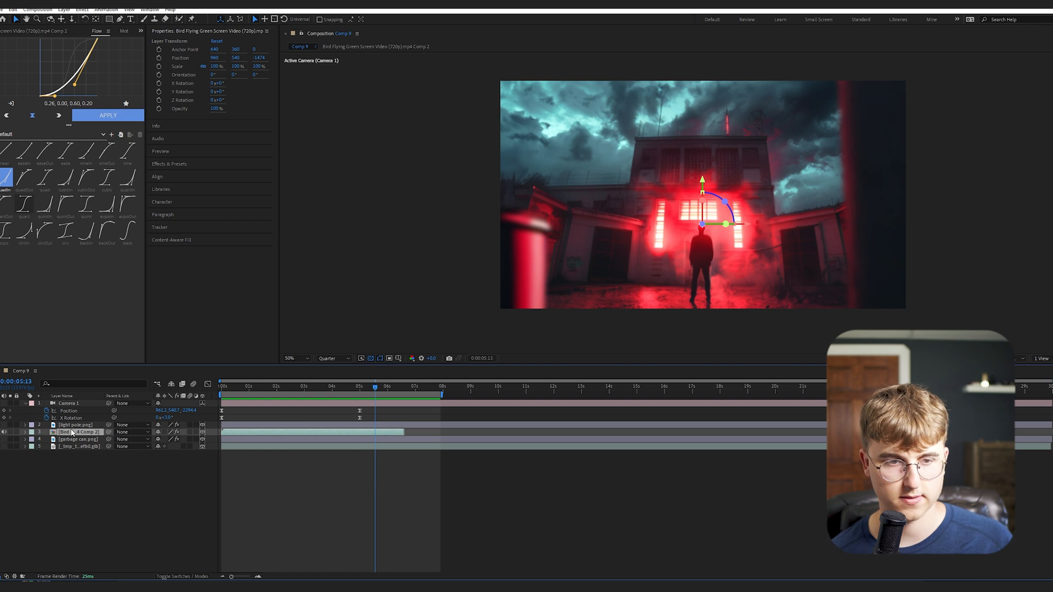
right_click(85, 432)
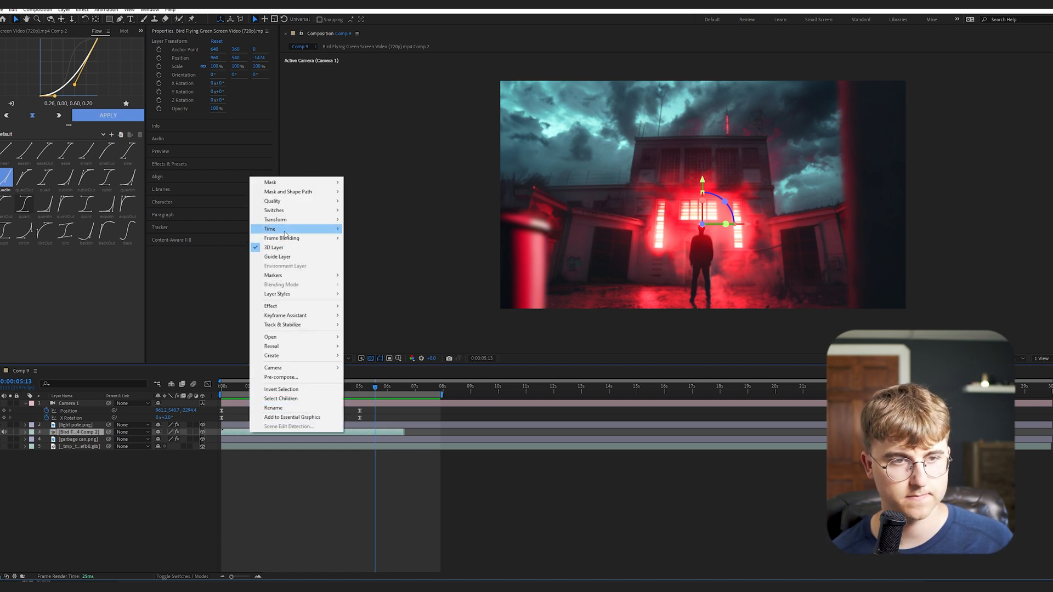
left_click(282, 228)
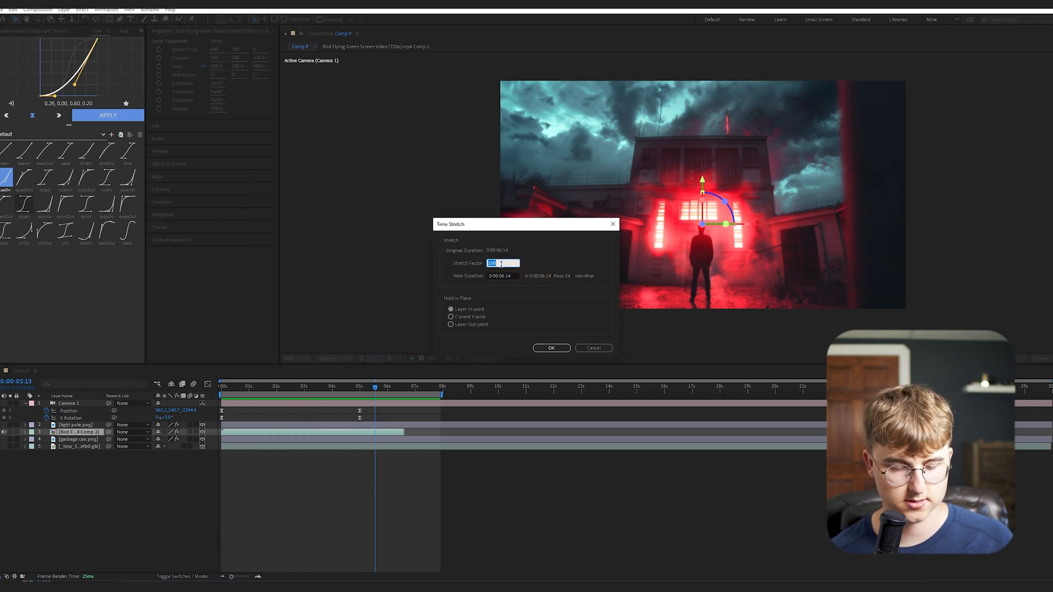
type("150")
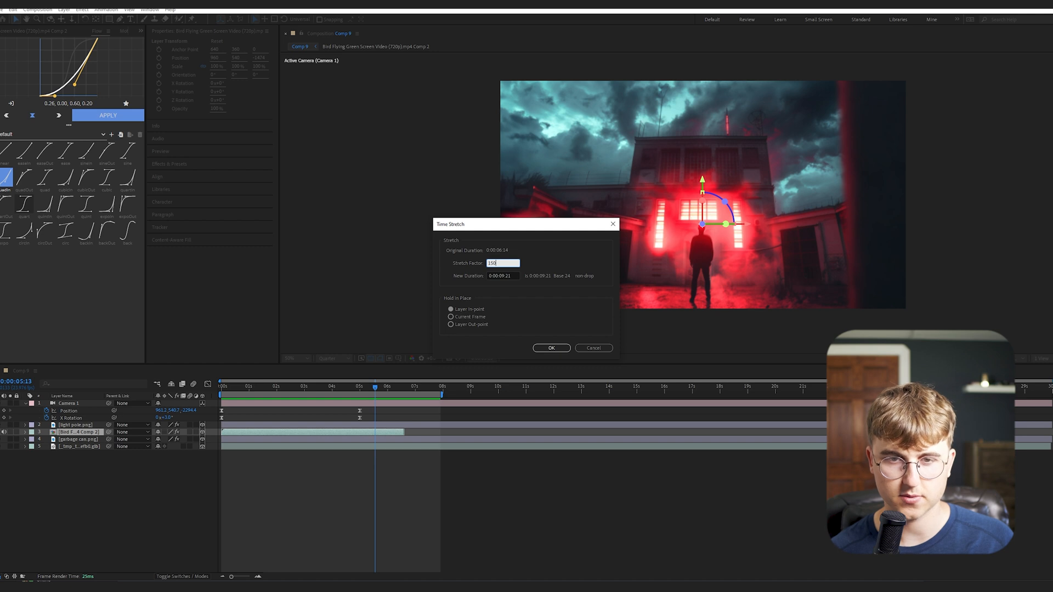
left_click(550, 348)
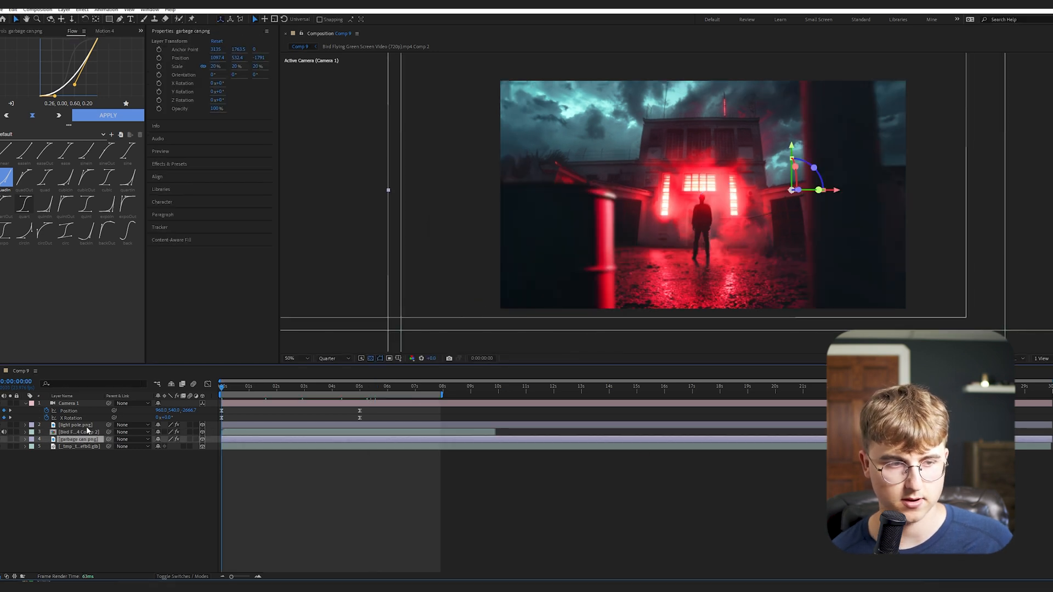
left_click(75, 432)
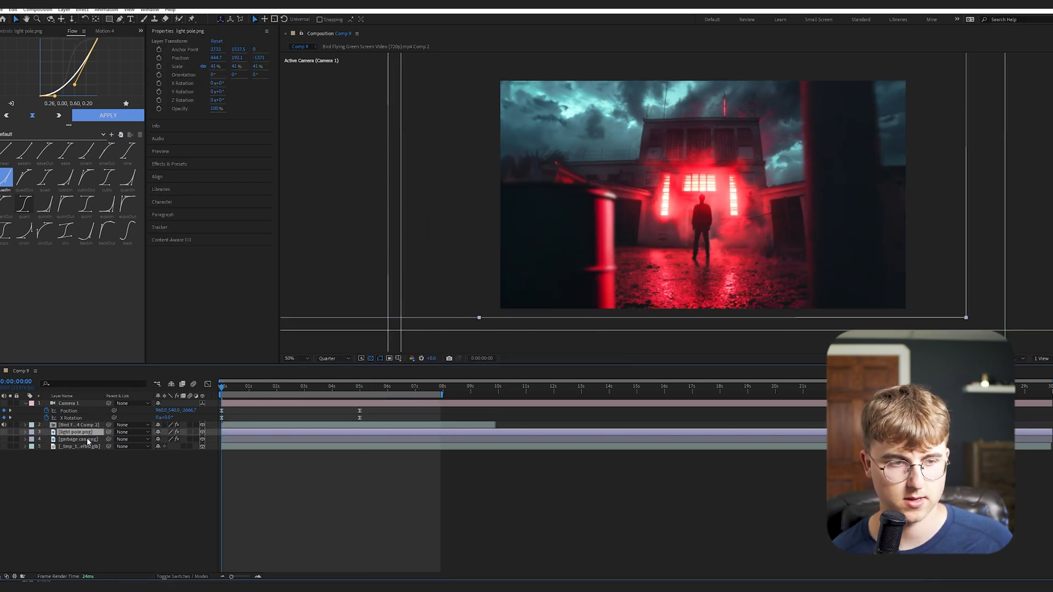
left_click(77, 446)
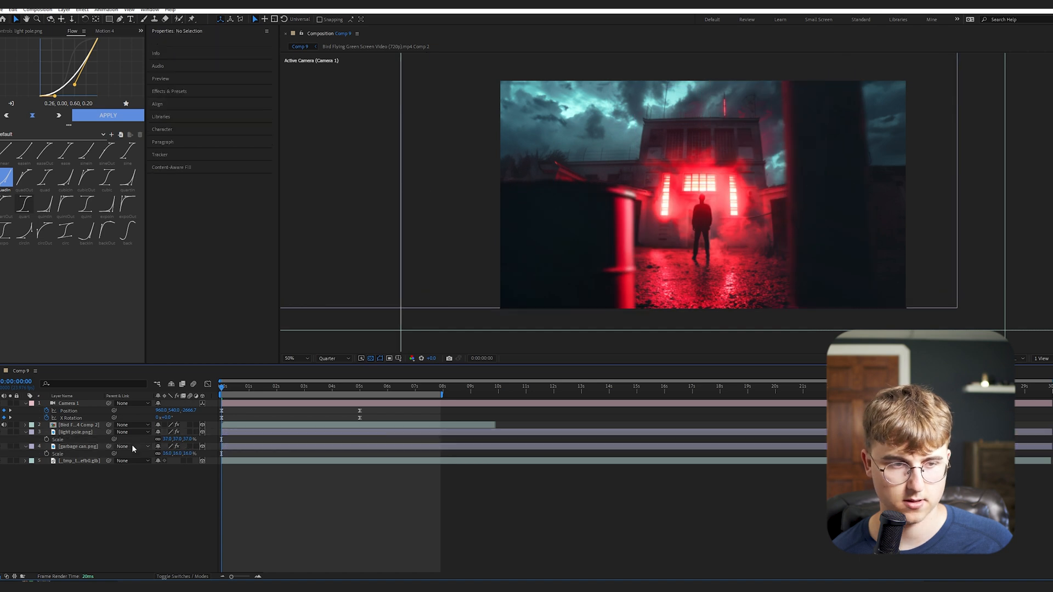
left_click(76, 432)
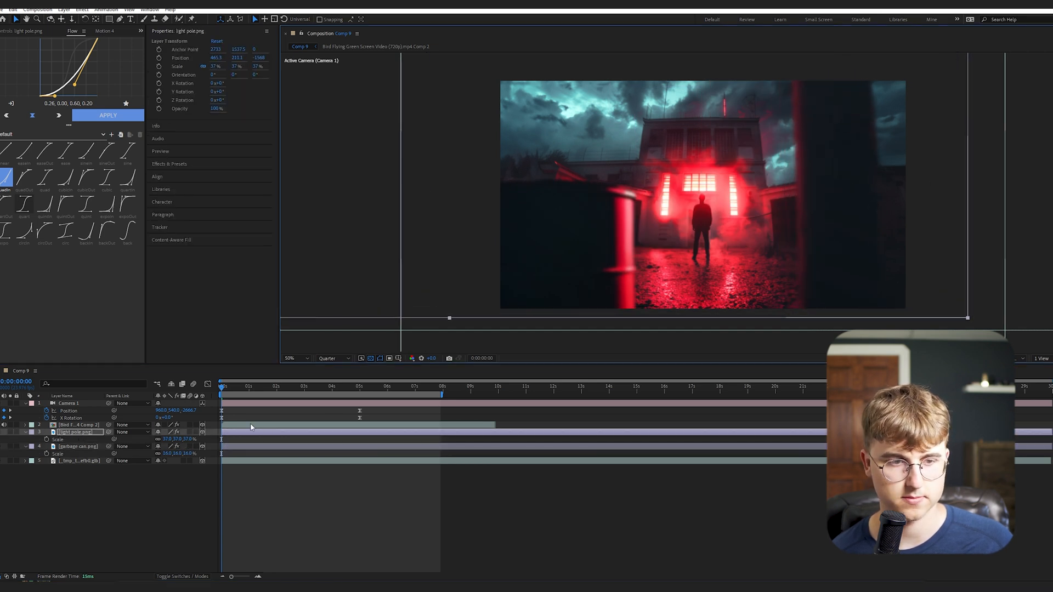
left_click(77, 446)
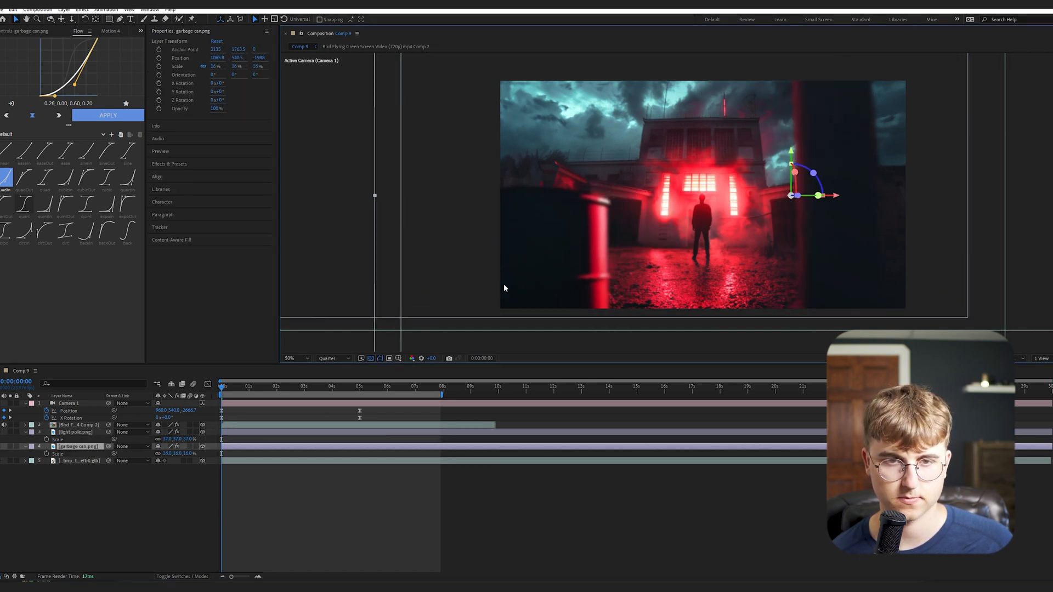
left_click(306, 387)
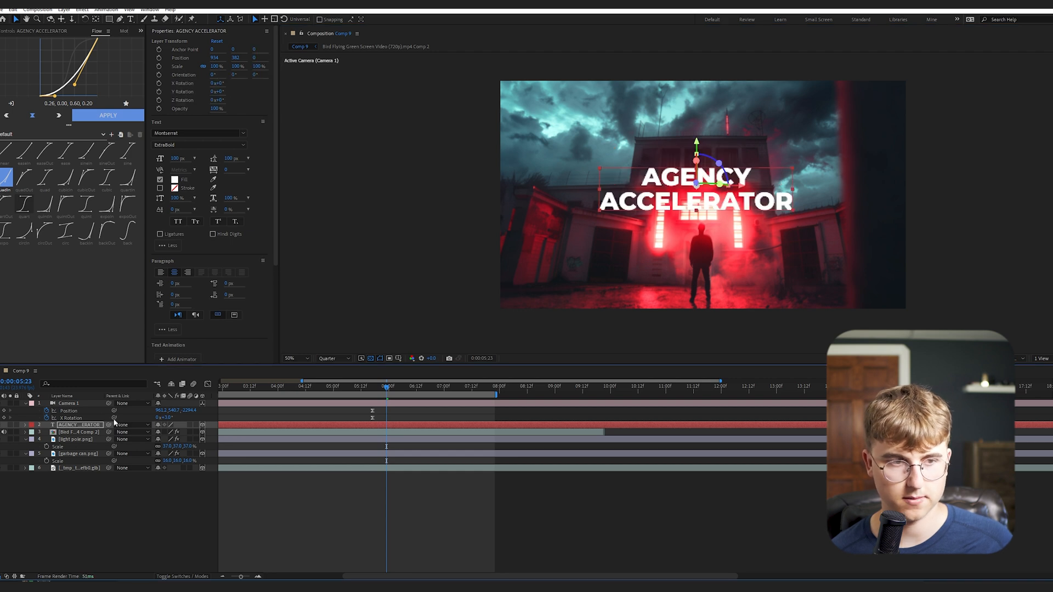
Scale the AGENCY ACCELERATOR text down to sit on the building's upper facade
left_click(19, 425)
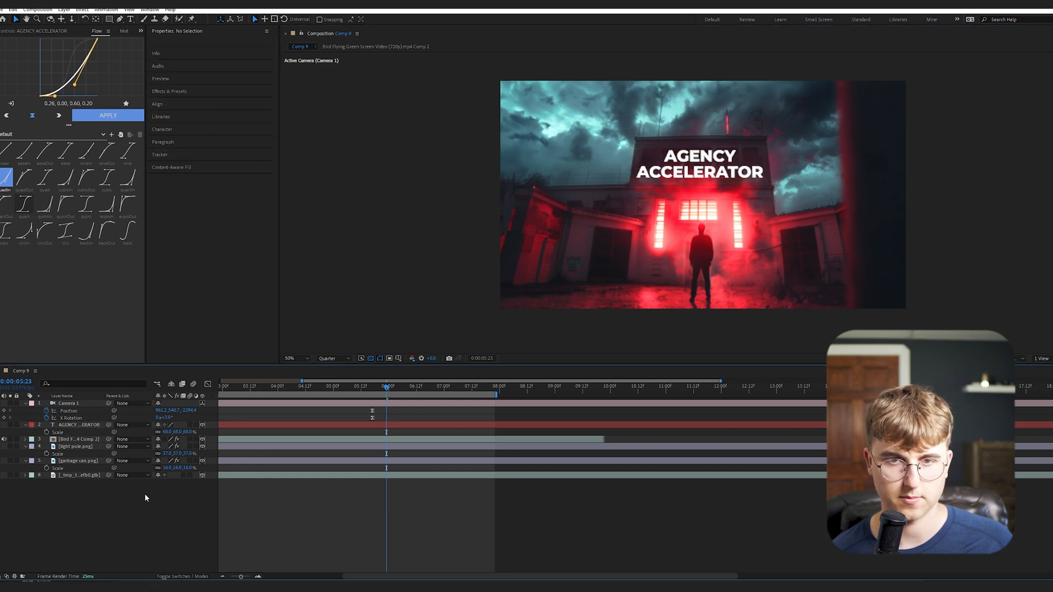
Convert the AGENCY ACCELERATOR text layer into shape outlines and remove the fill
right_click(77, 425)
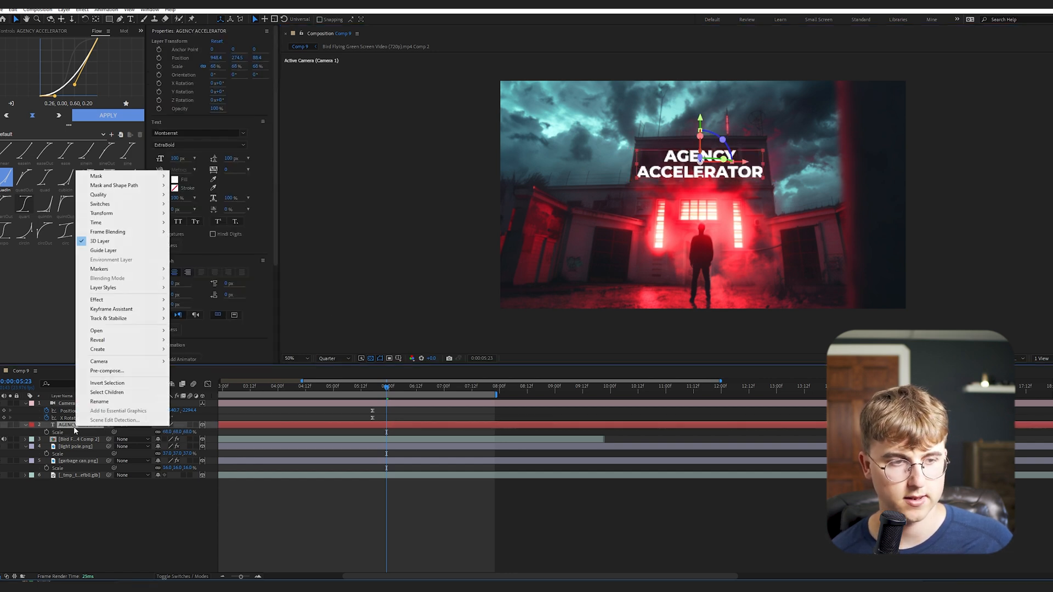
mouse_move(111, 213)
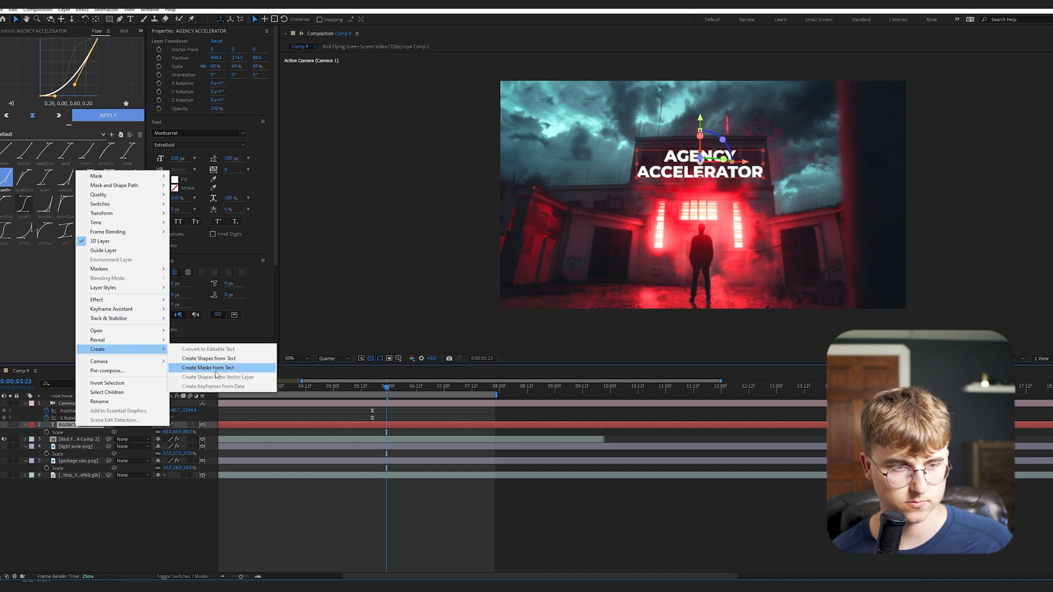
left_click(208, 368)
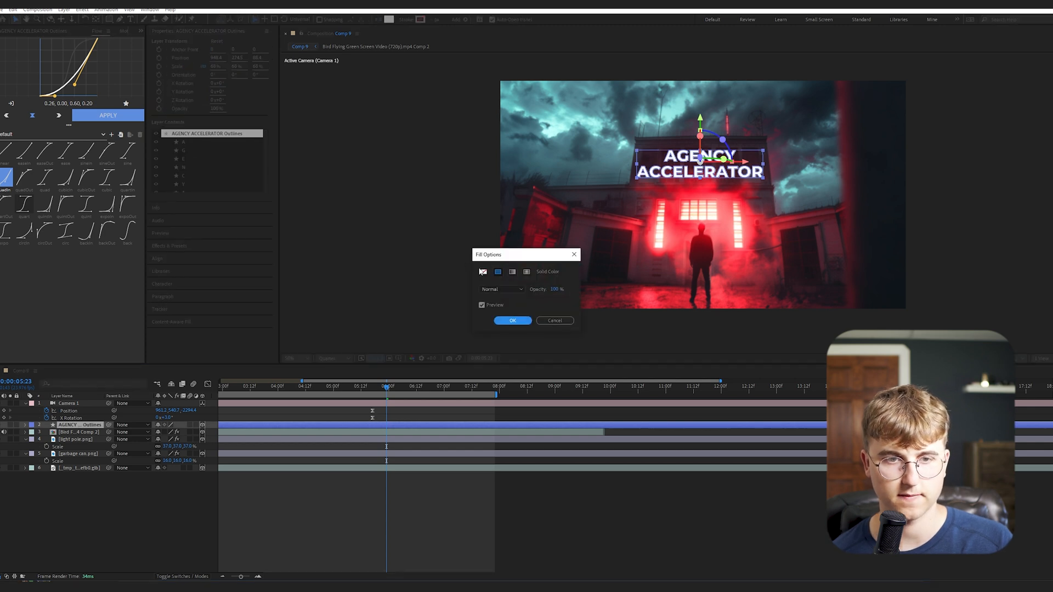
left_click(512, 321)
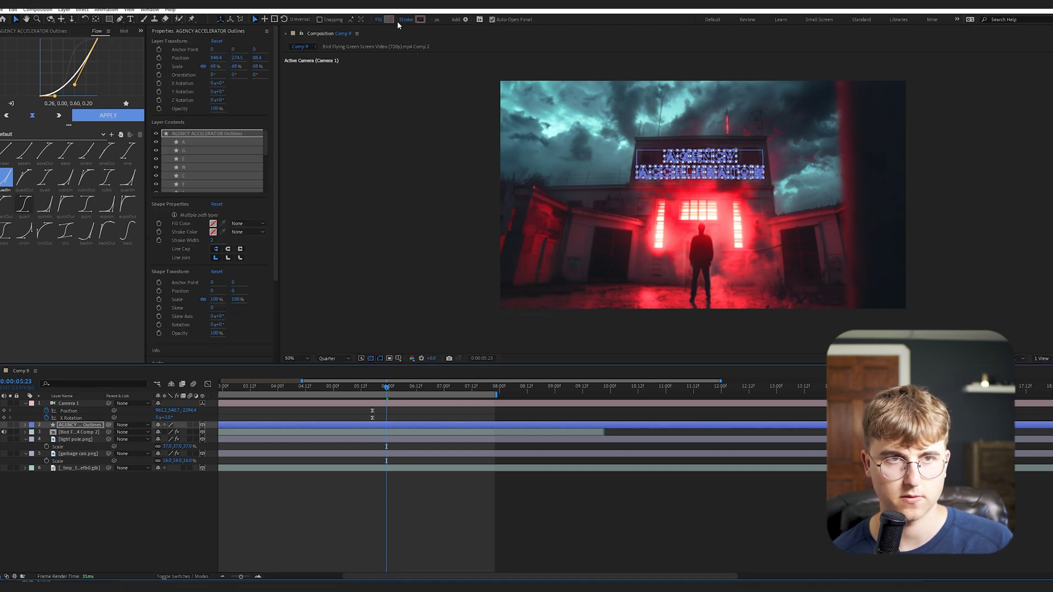
Give the outlined letters a white 2 px stroke and reselect the outlines layer
left_click(223, 232)
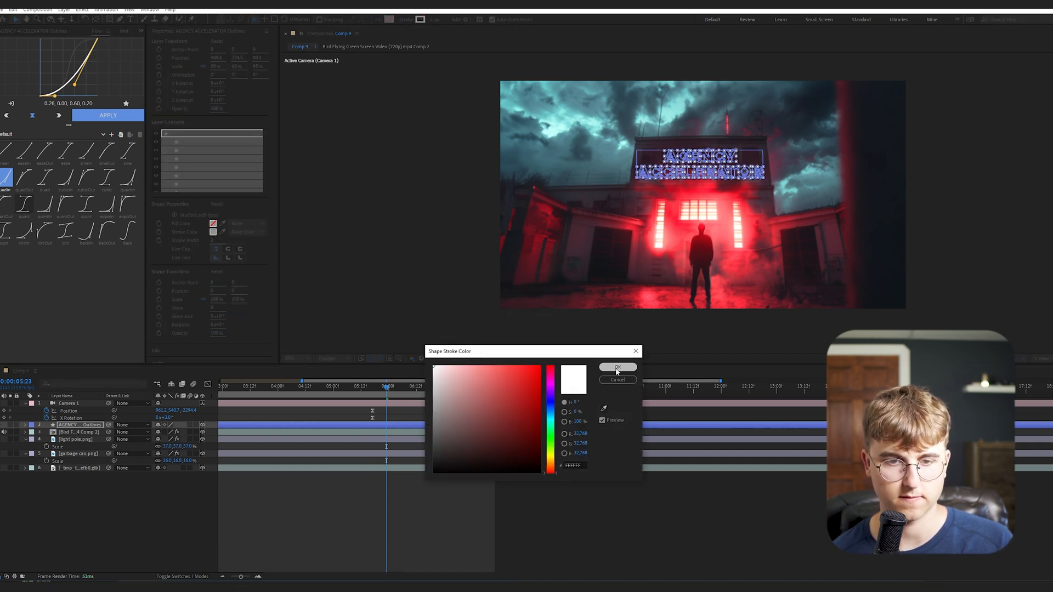
left_click(615, 367)
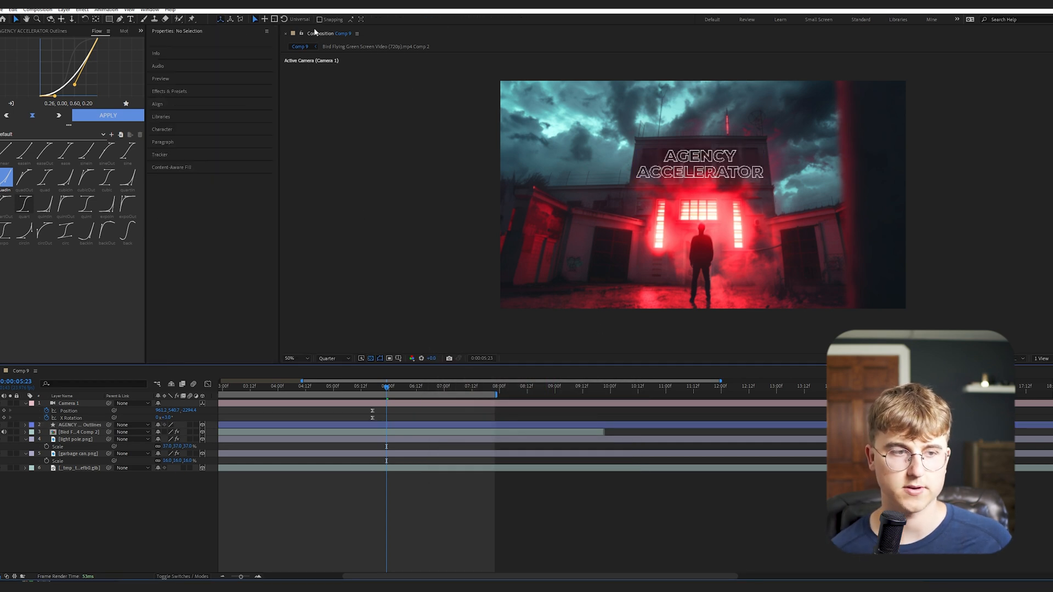
left_click(80, 425)
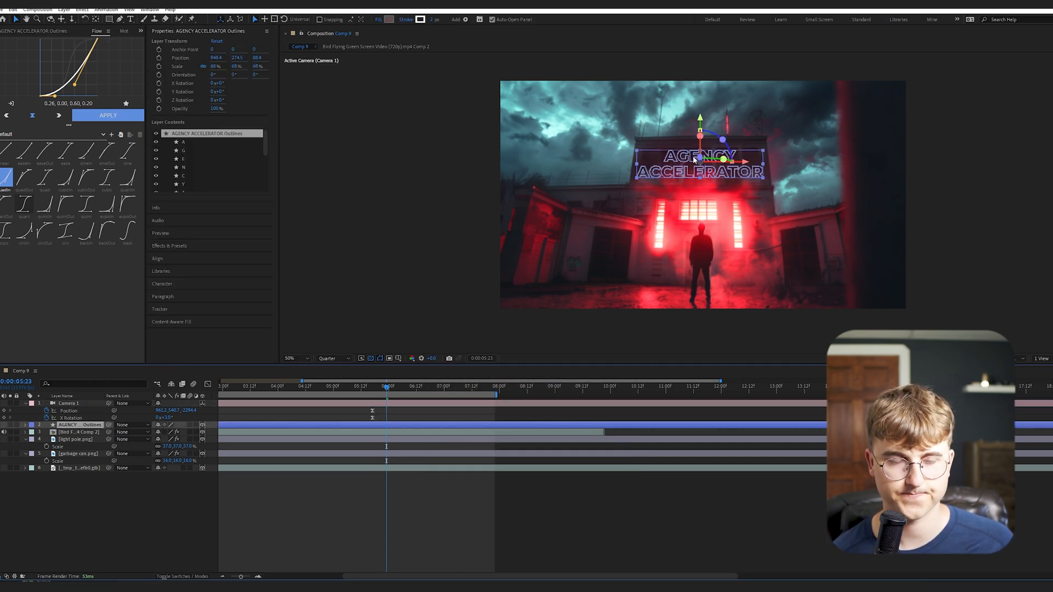
left_click(77, 453)
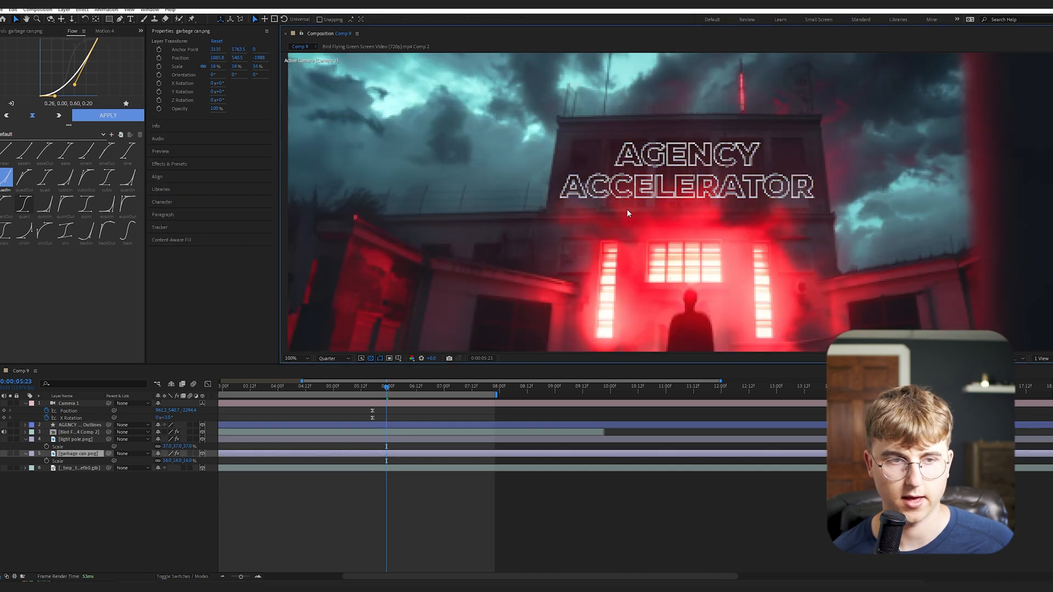
left_click(80, 424)
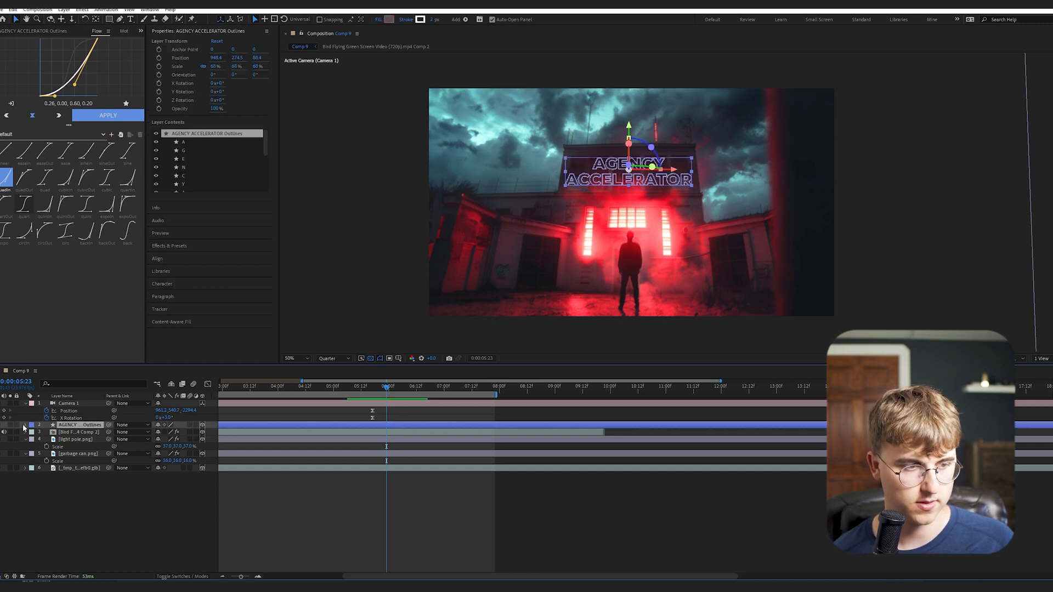
Add a Trim Paths operator to the title outlines and expand it to reach Start and End
left_click(207, 432)
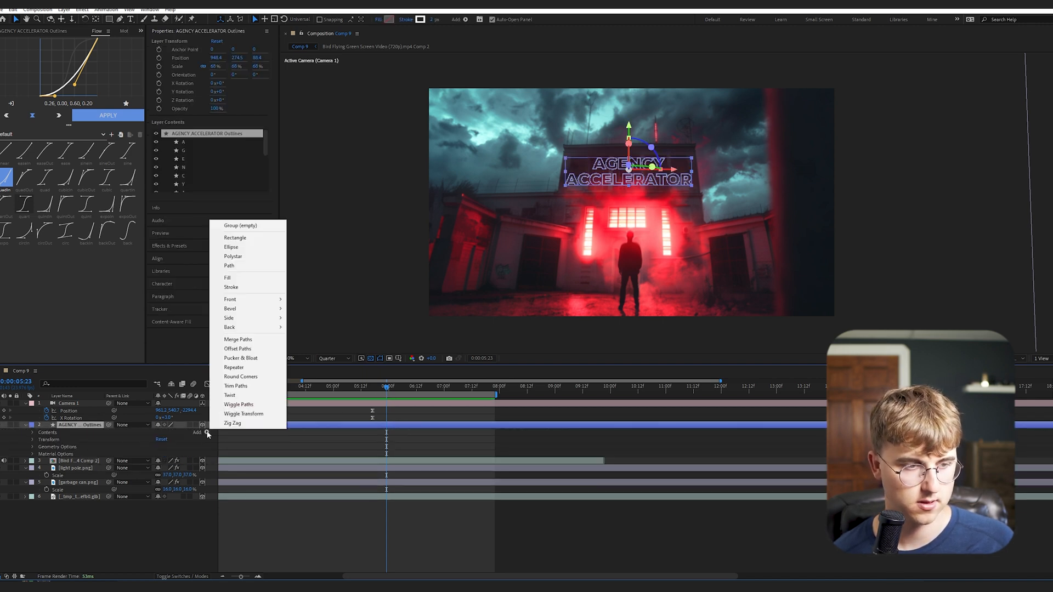
left_click(236, 386)
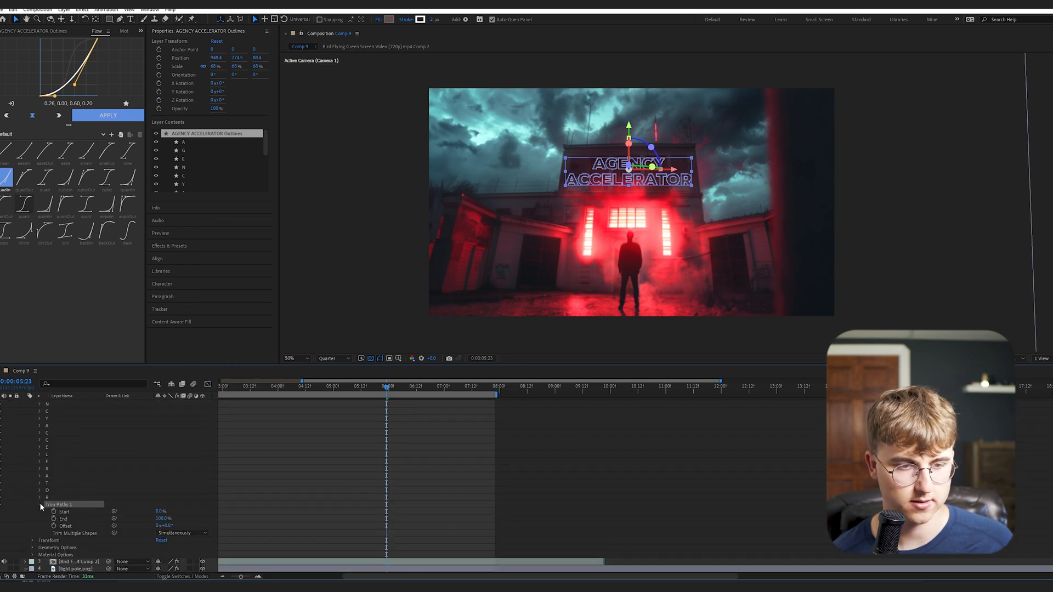
left_click(261, 385)
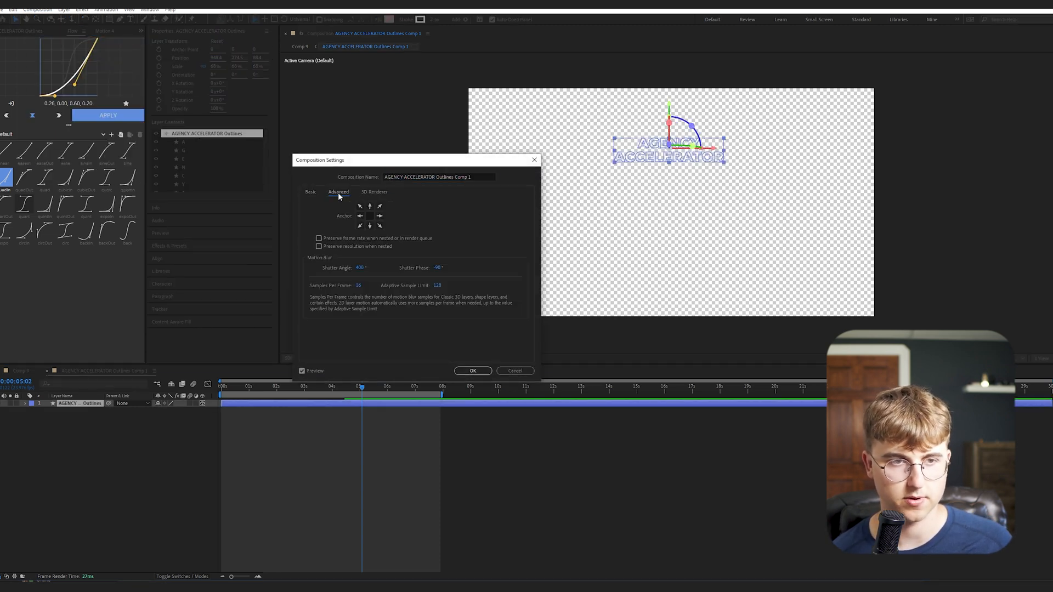
Switch the title precomp's 3D renderer to Classic 3D in Composition Settings
left_click(373, 192)
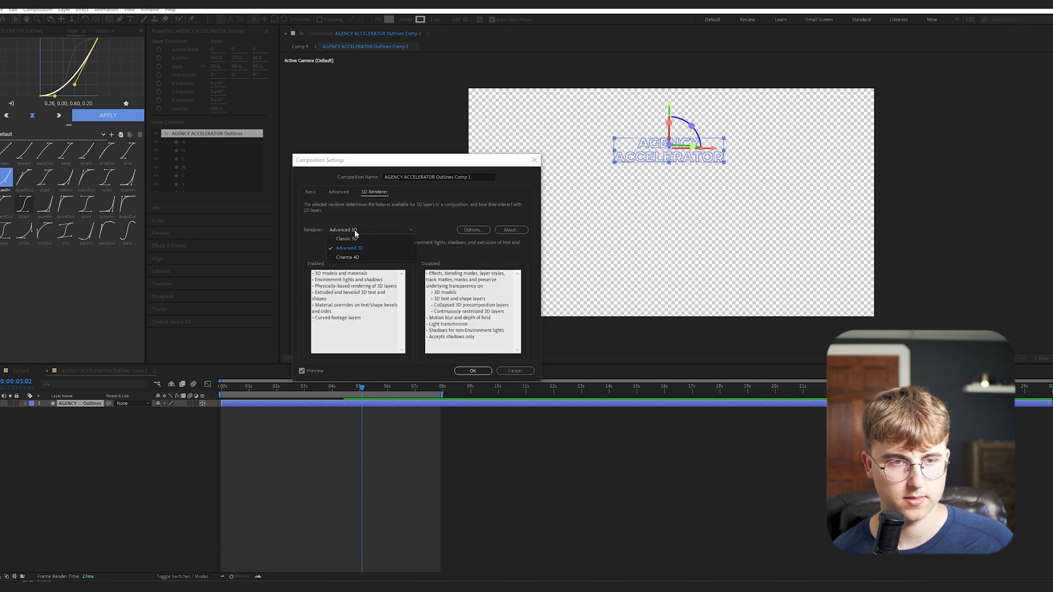
left_click(345, 240)
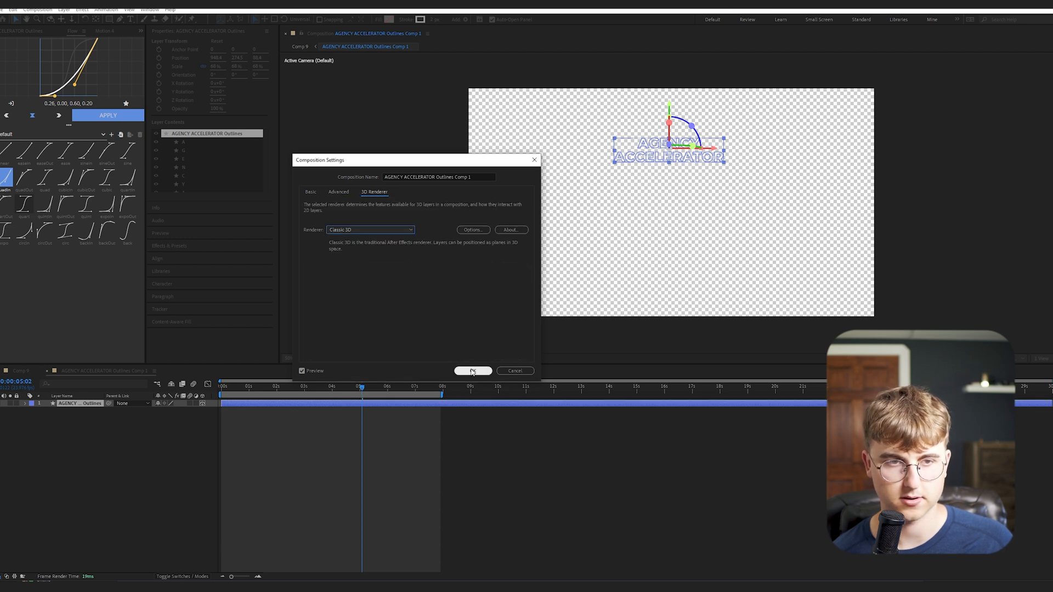
left_click(473, 371)
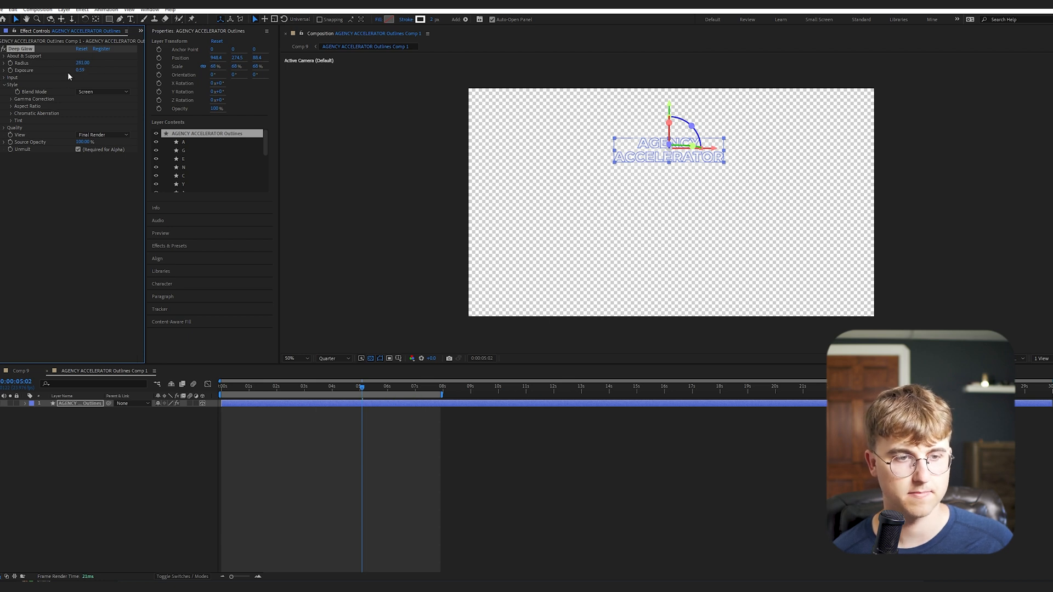
Apply Deep Glow to the title and return to the main building comp
left_click(36, 335)
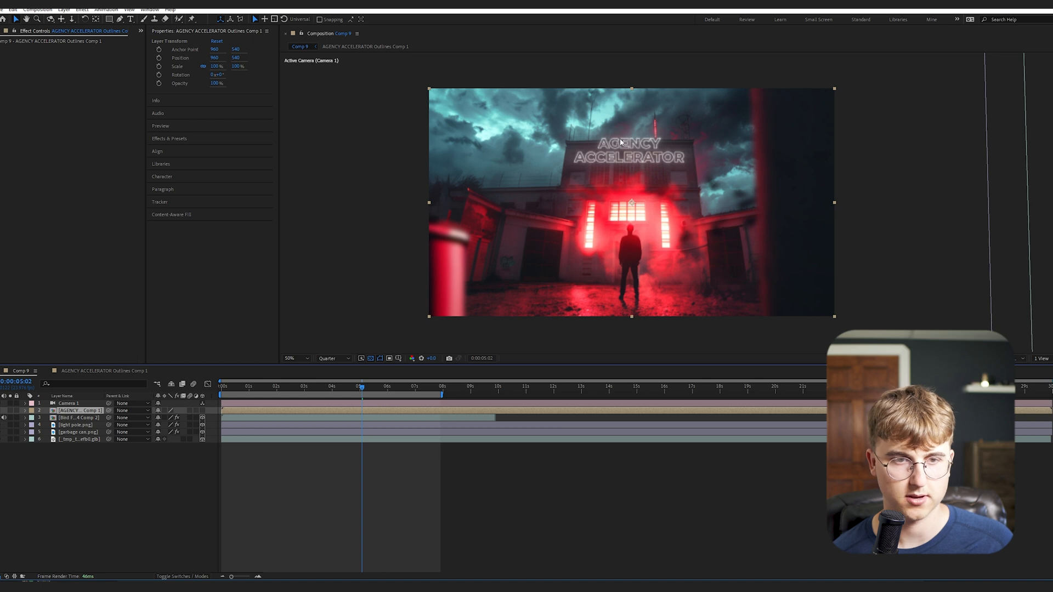
mouse_move(209, 415)
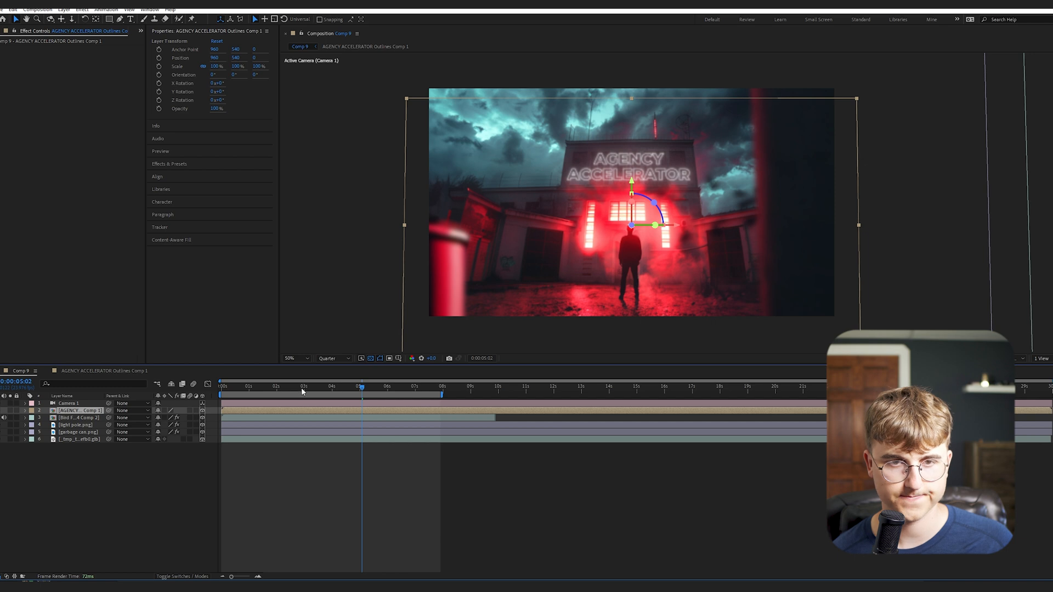
left_click(442, 386)
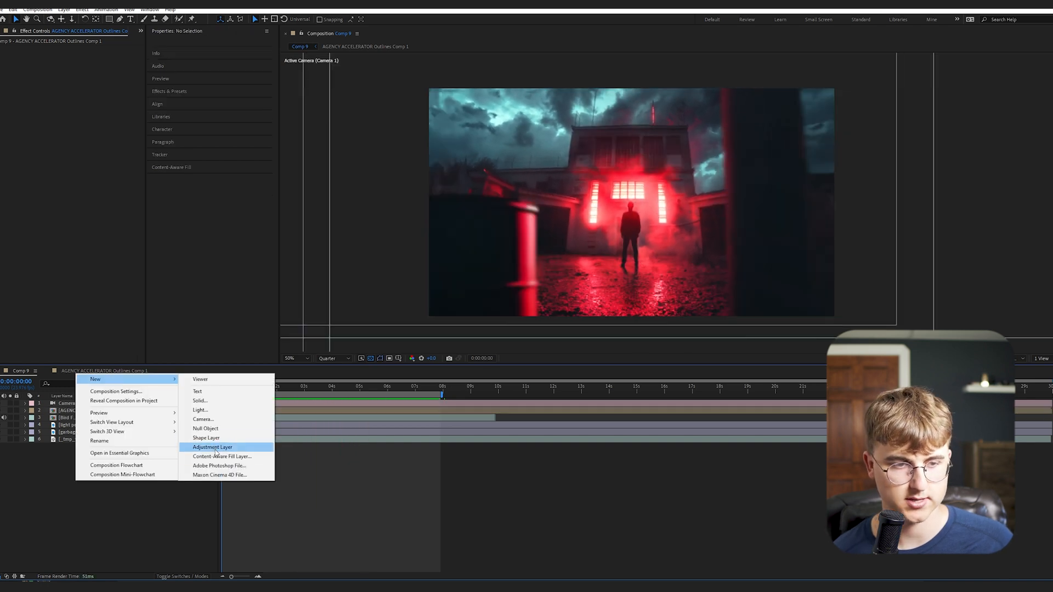
Add an adjustment layer over the shot with CC Vignette darkening the edges
left_click(211, 448)
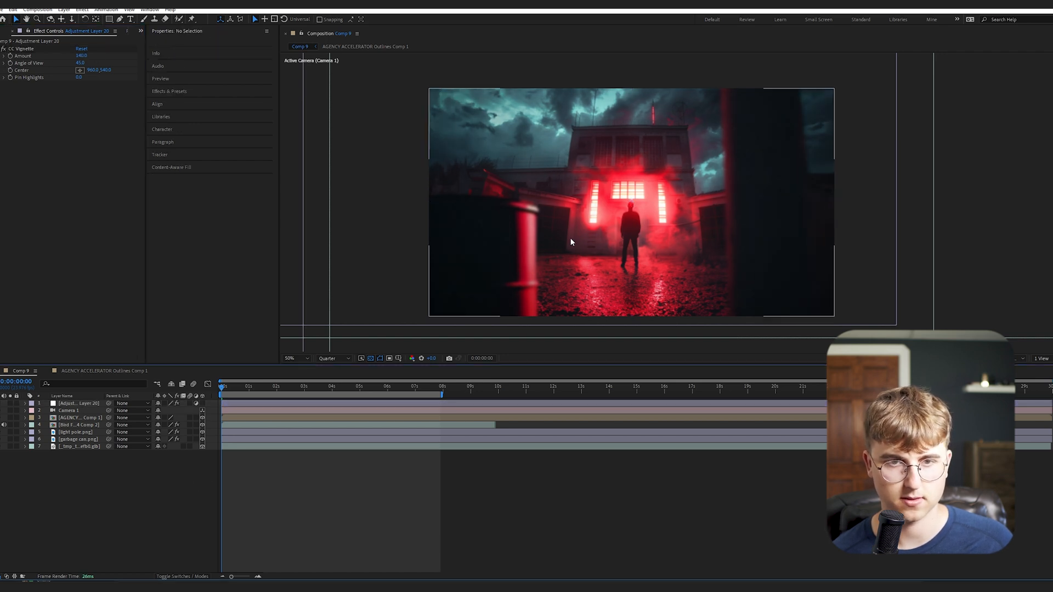
left_click(252, 386)
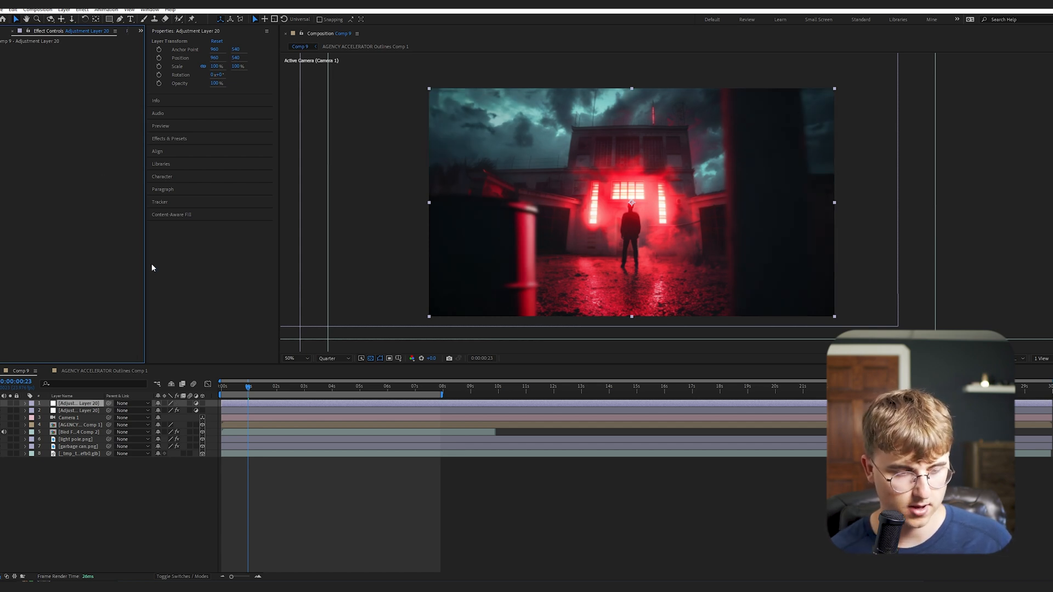
Add a second adjustment layer with Posterize Time and set its frame rate
type("psd")
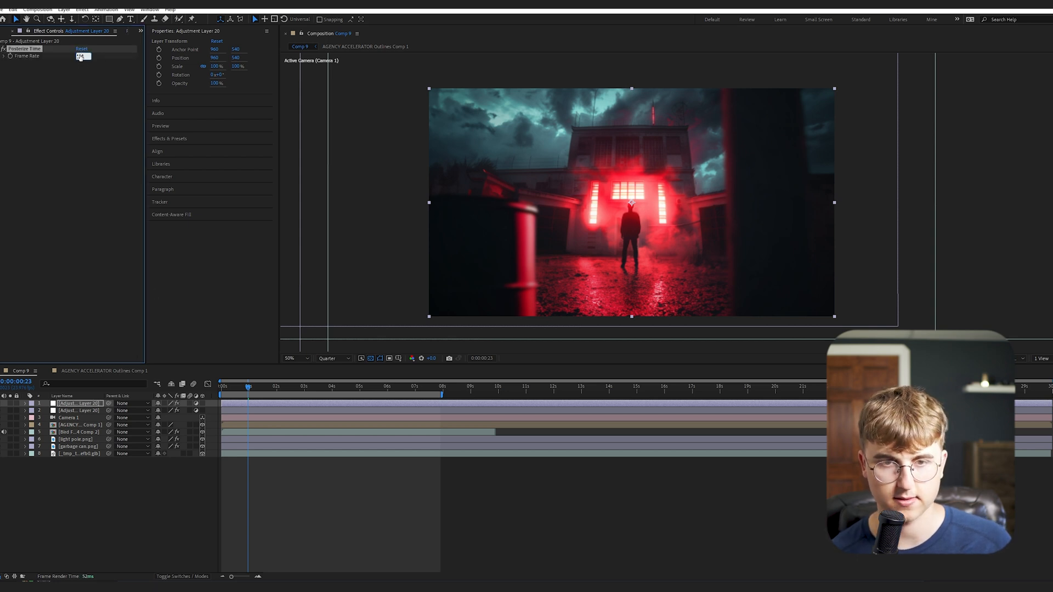
left_click(222, 386)
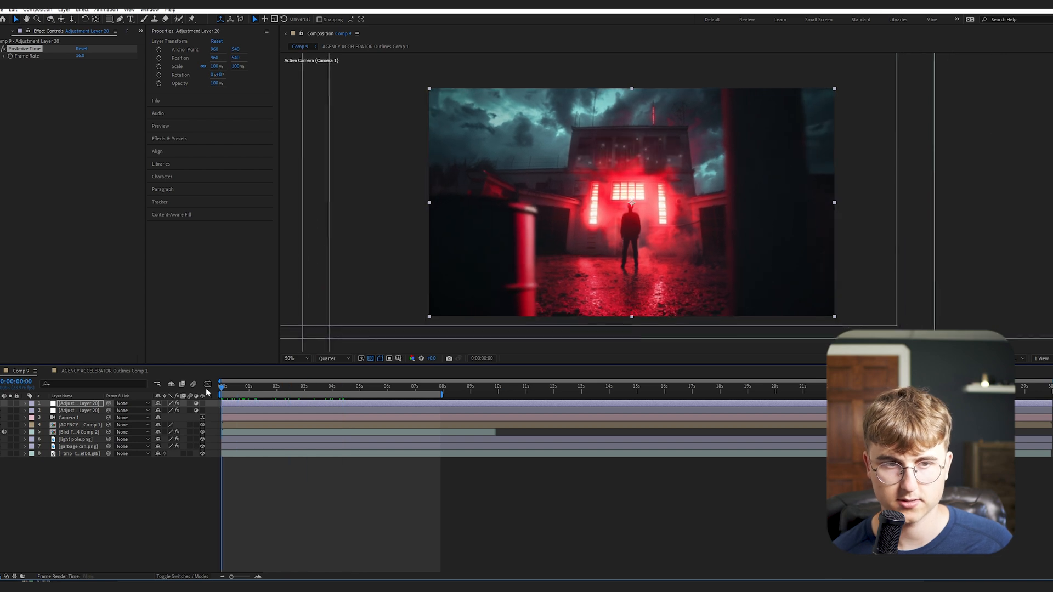
mouse_move(209, 384)
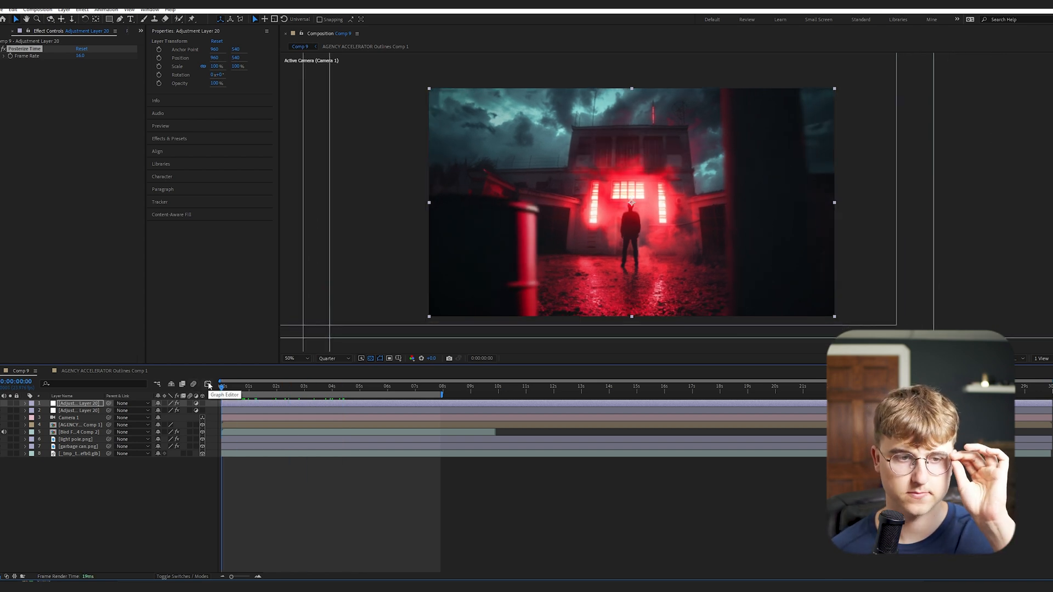